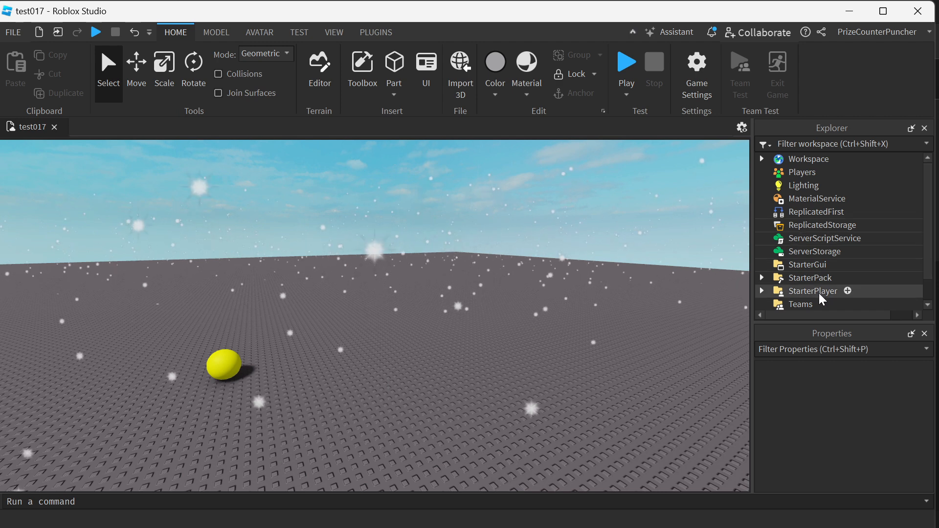
Expand StarterPlayer and StarterPlayerScripts, and open LocalScript1 in the script editor
click(761, 291)
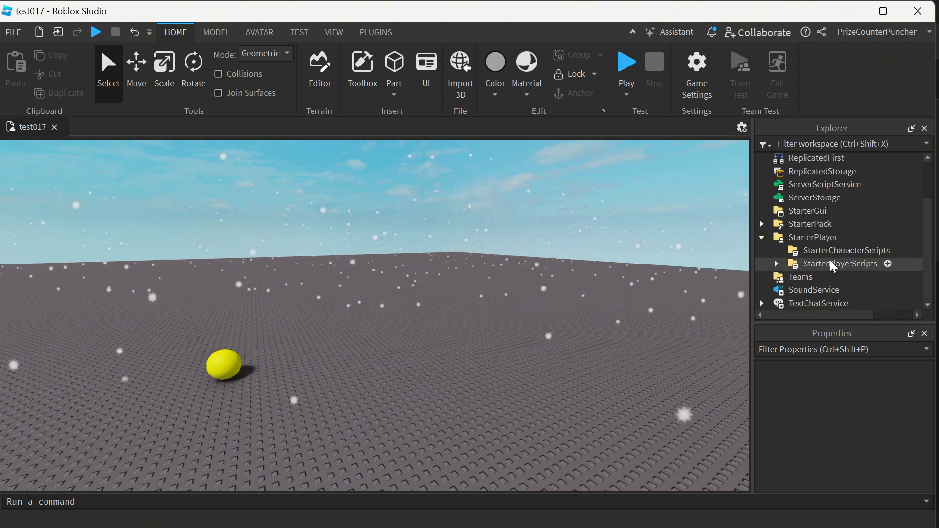
click(775, 263)
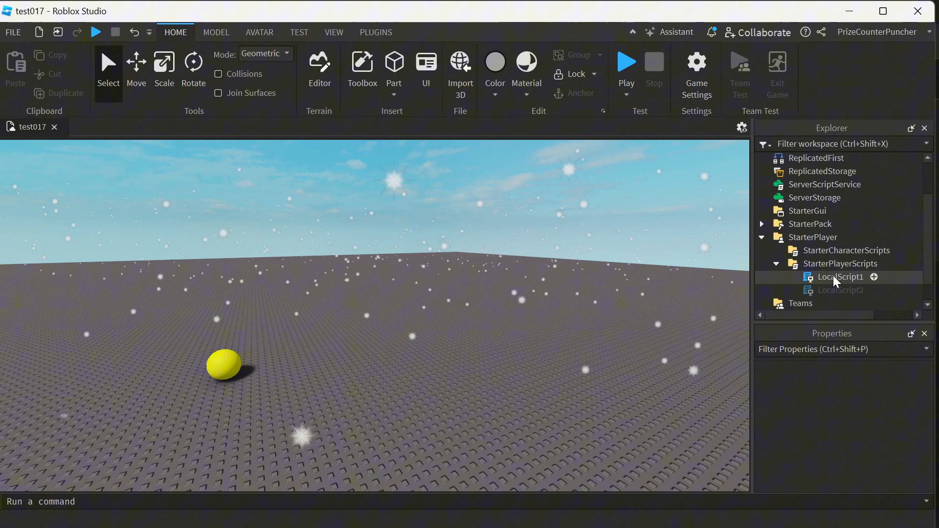
double_click(840, 276)
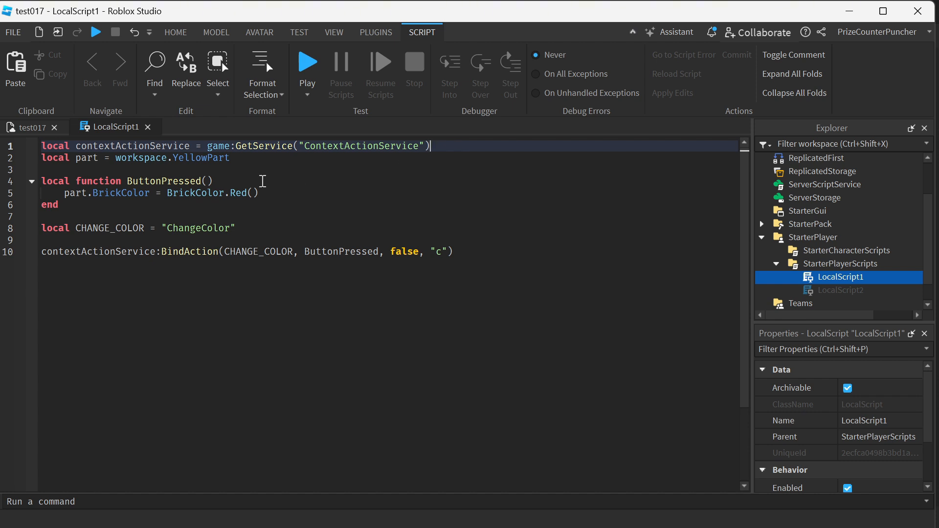
click(231, 158)
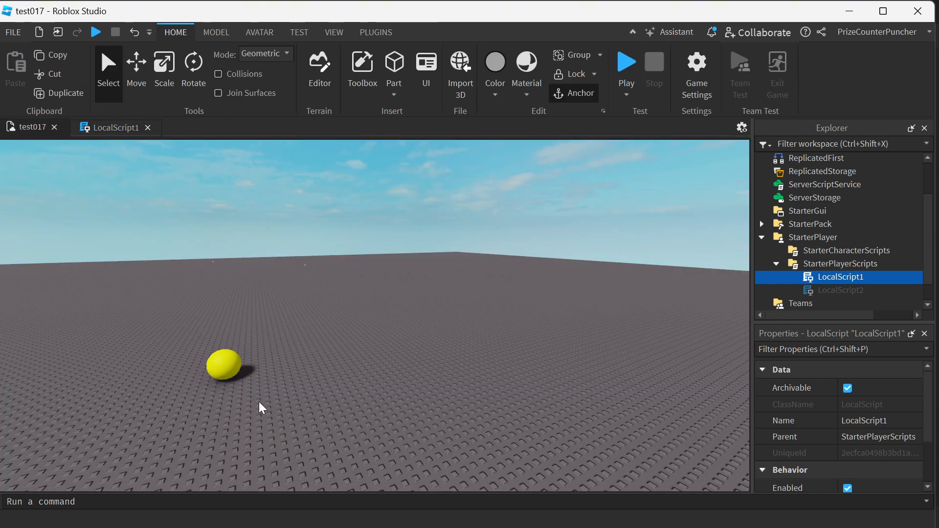
click(224, 365)
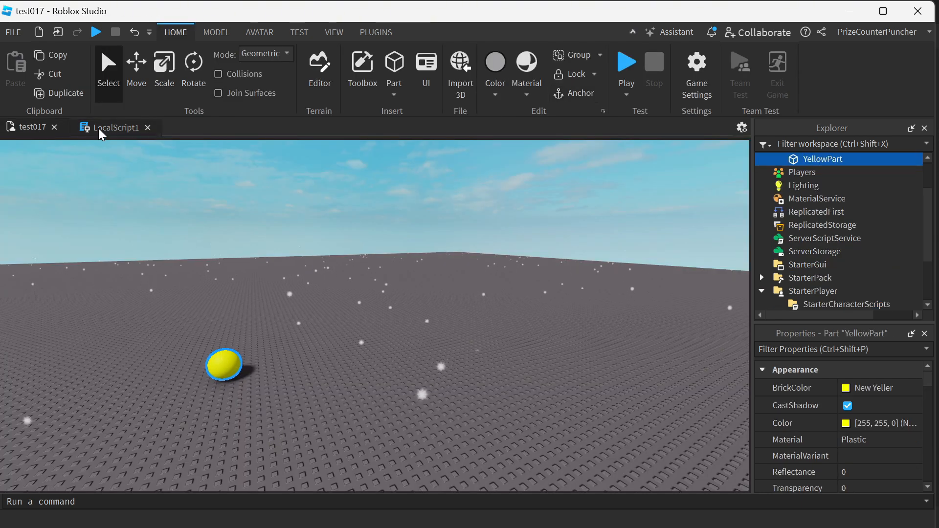
click(113, 127)
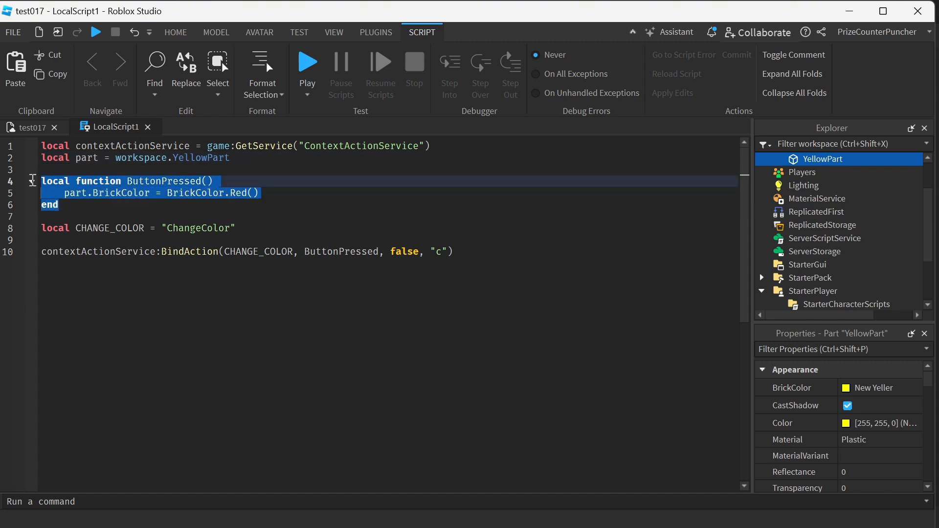
click(259, 192)
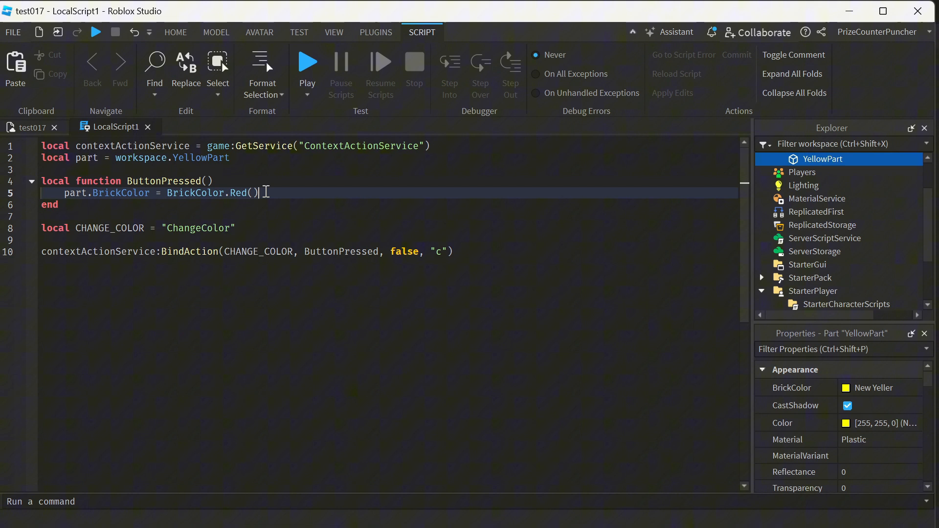
click(236, 228)
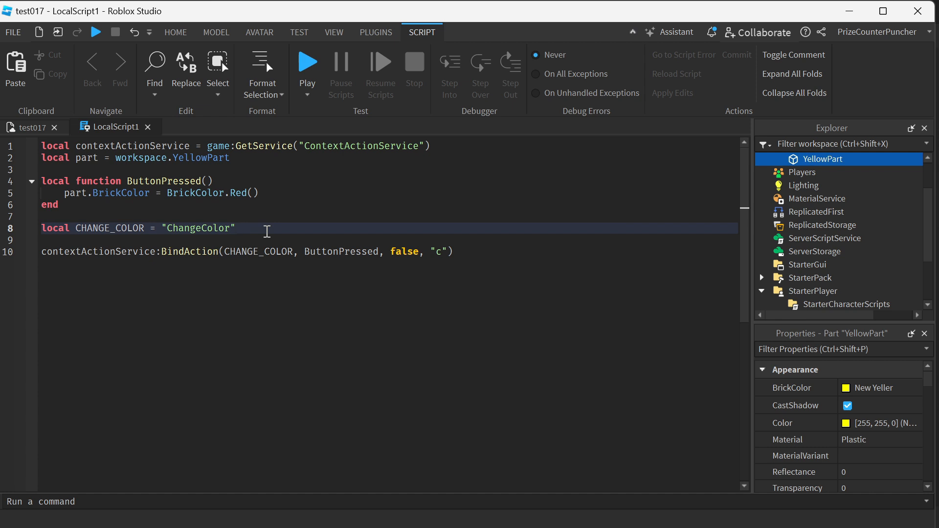
click(235, 228)
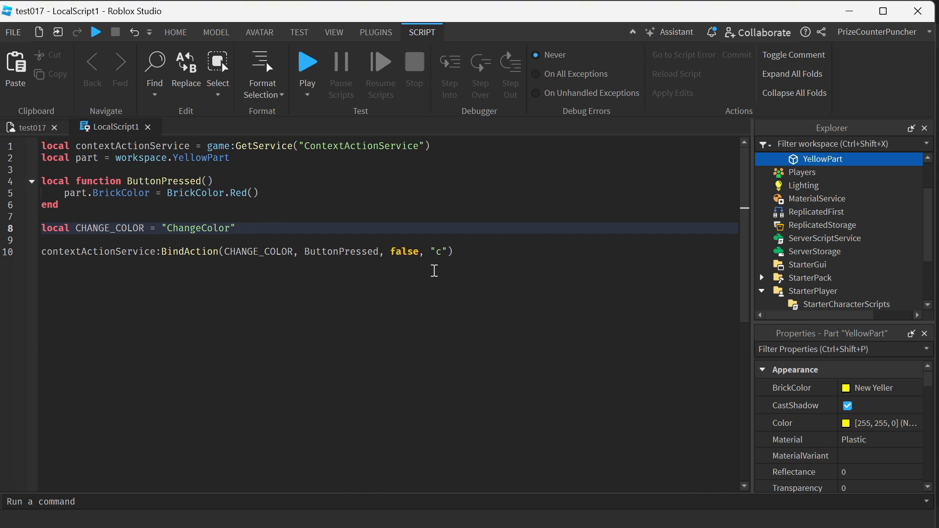
click(458, 251)
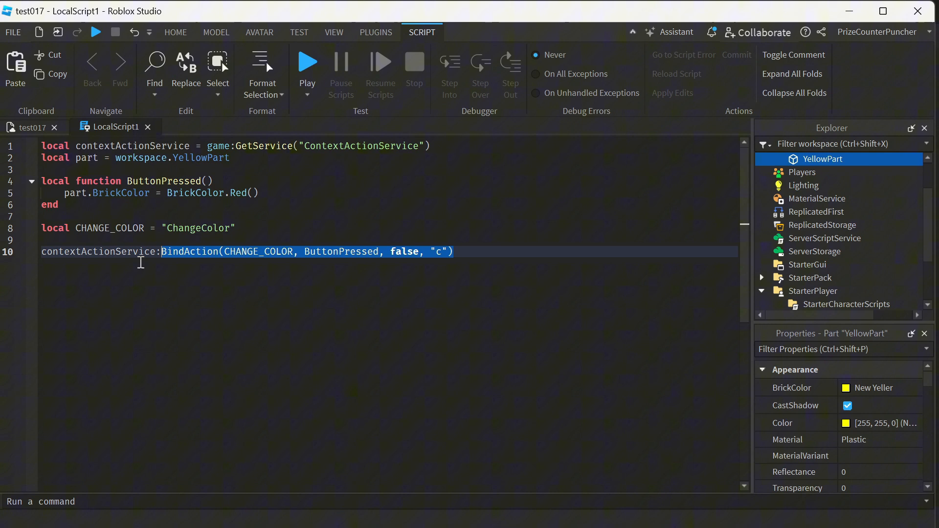
click(443, 252)
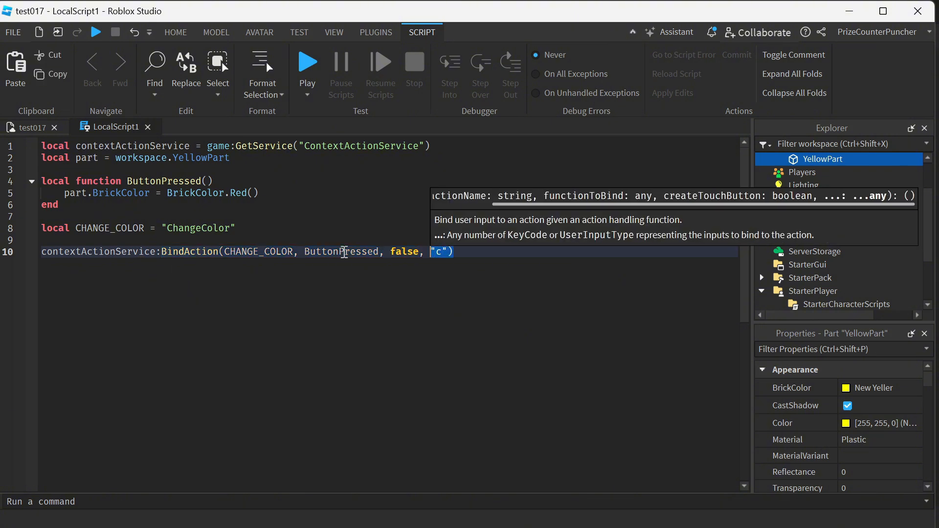
click(262, 270)
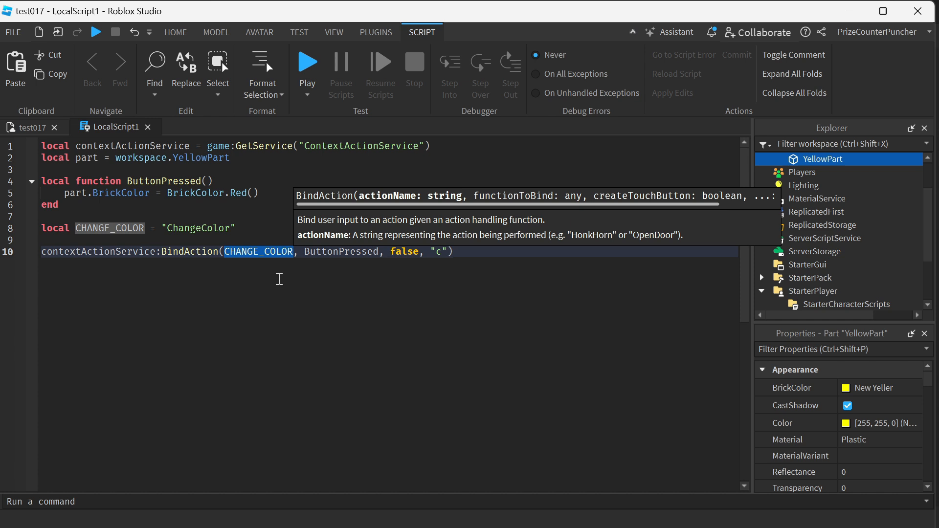
click(238, 228)
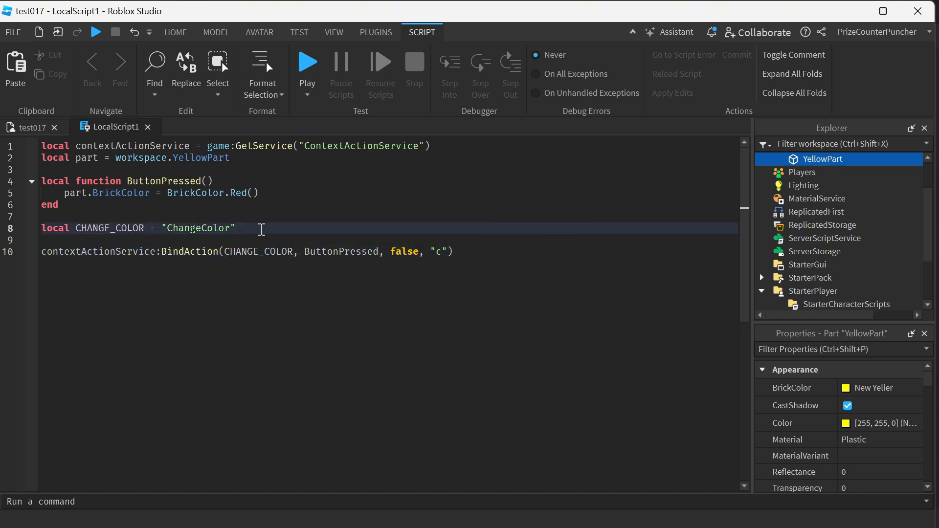
double_click(199, 228)
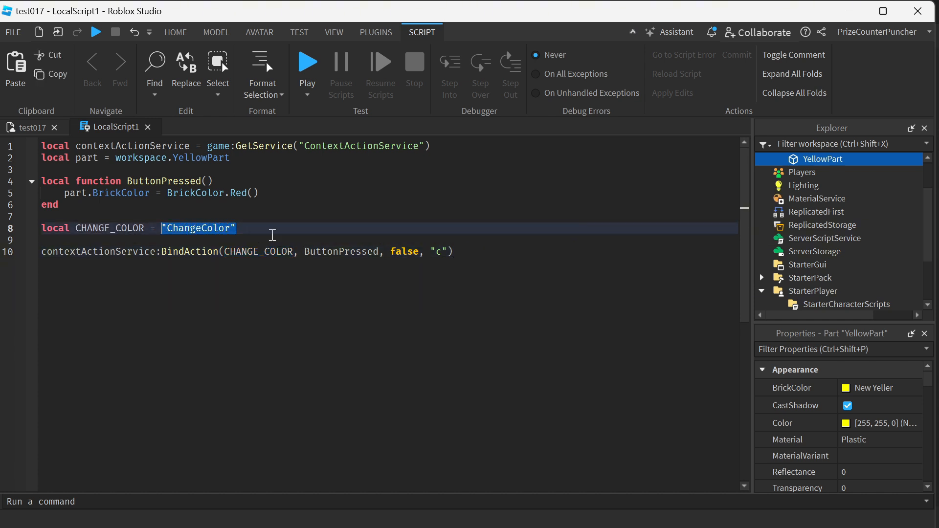
click(284, 240)
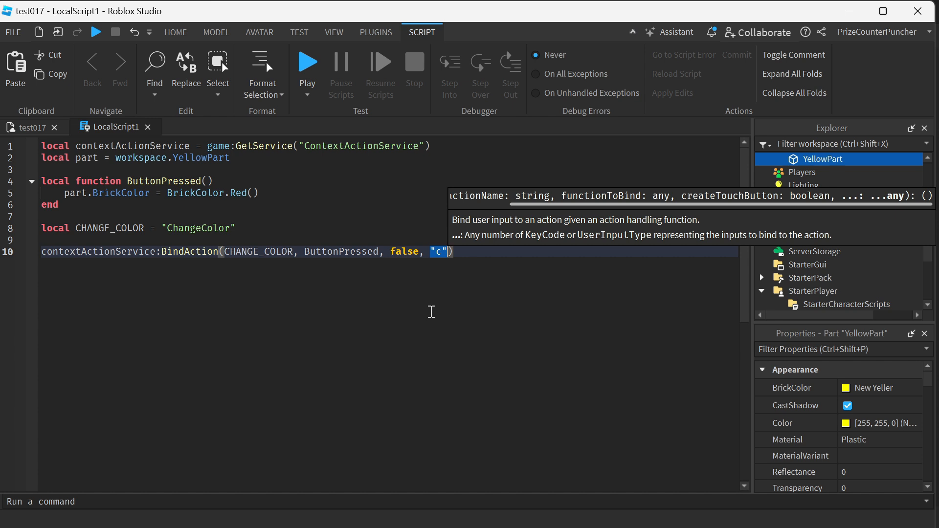
mouse_move(350, 253)
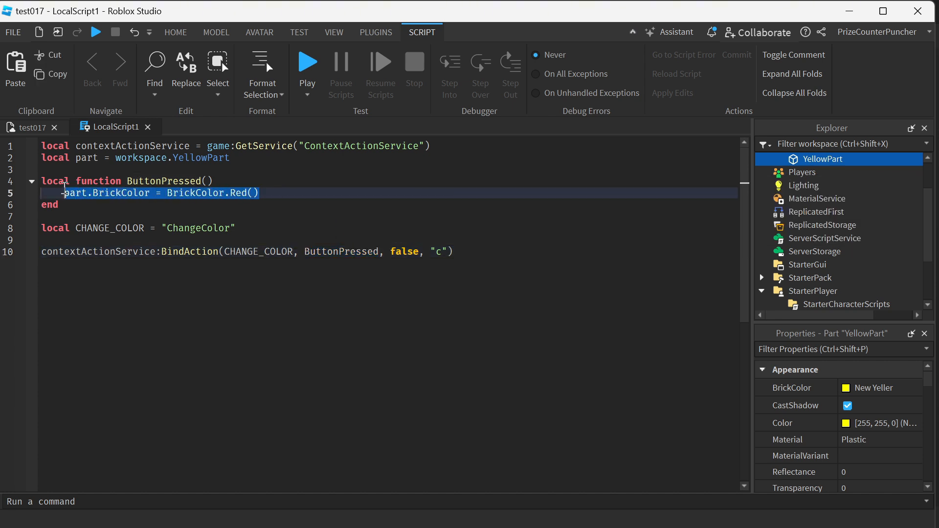
click(295, 193)
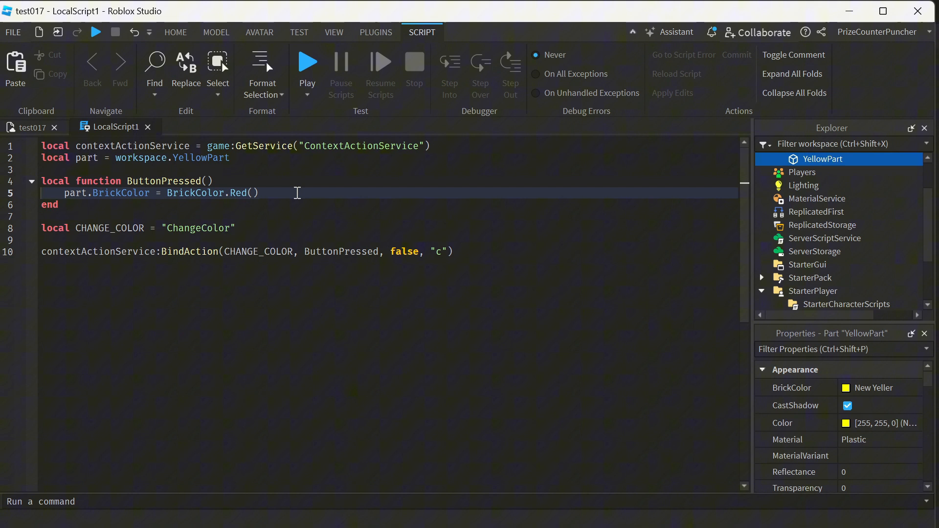
mouse_move(465, 266)
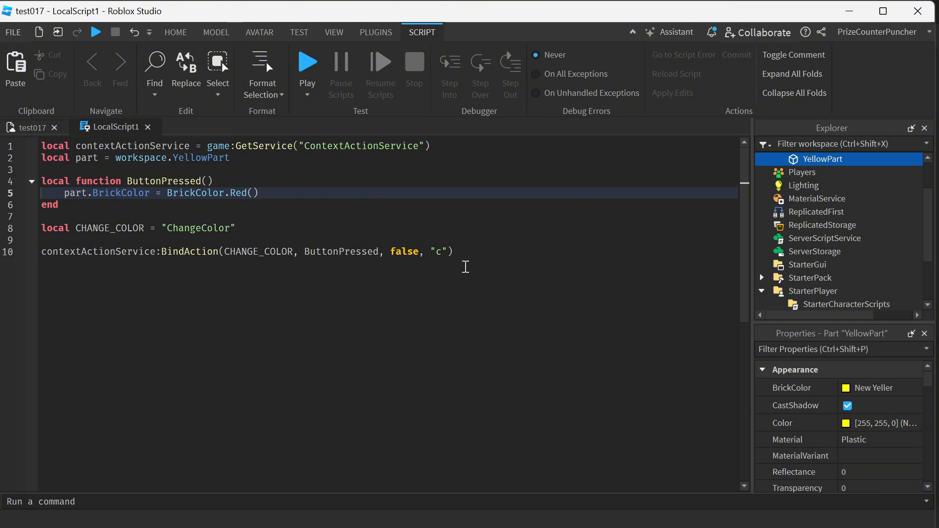
double_click(439, 251)
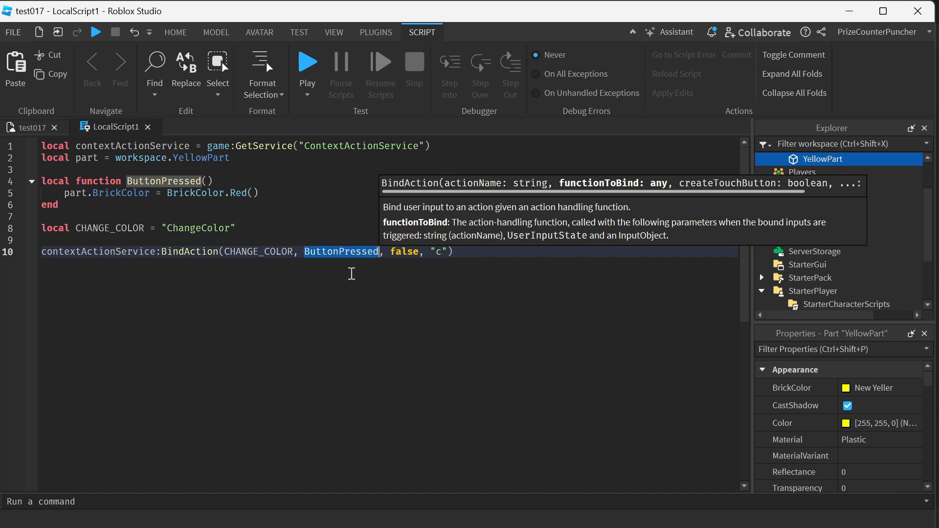
click(261, 192)
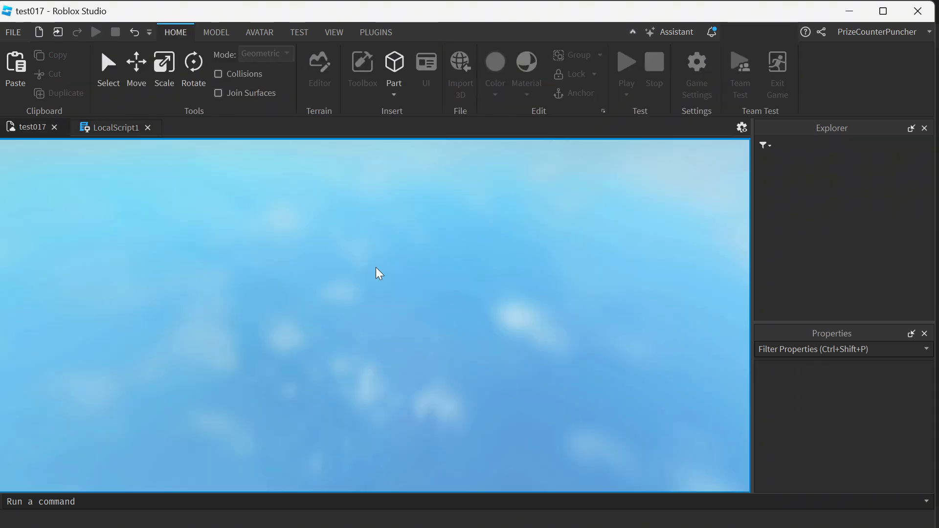
click(626, 59)
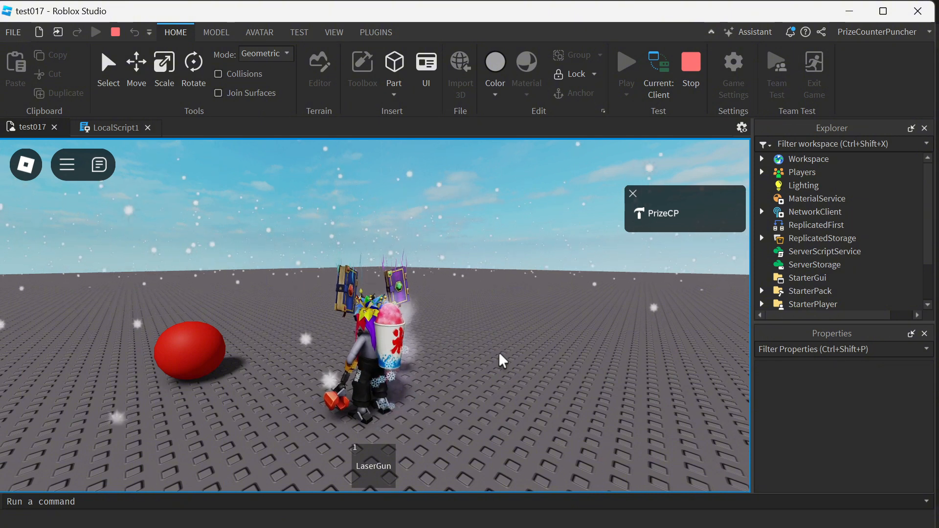
click(113, 127)
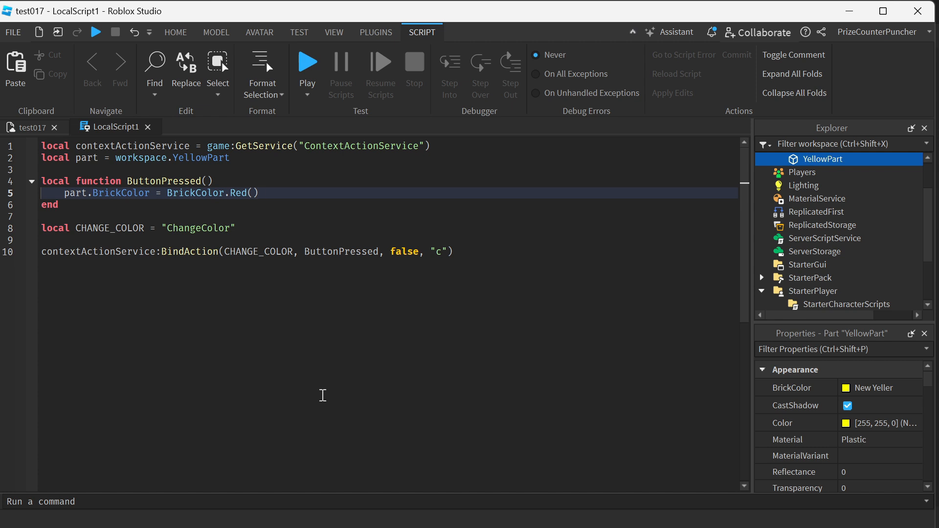
Change the BindAction touch-button argument from false to true
click(258, 192)
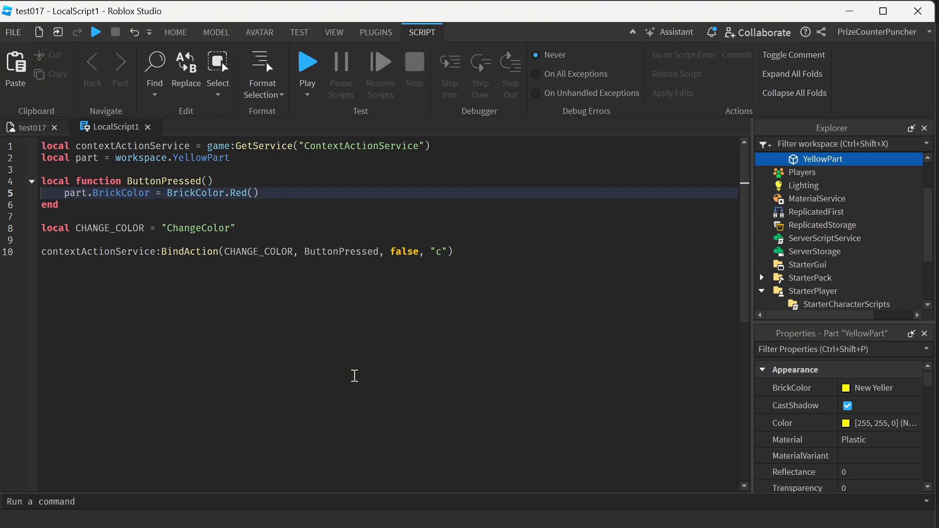
mouse_move(414, 250)
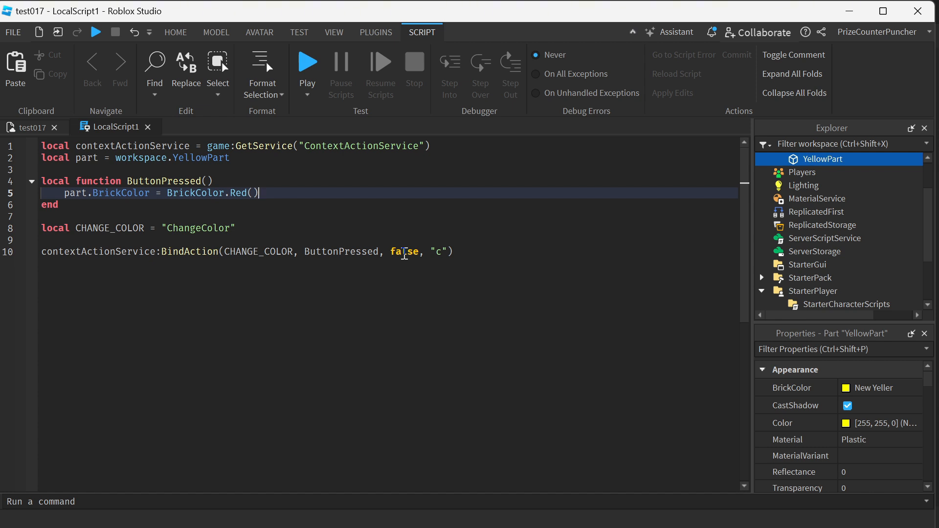
double_click(403, 252)
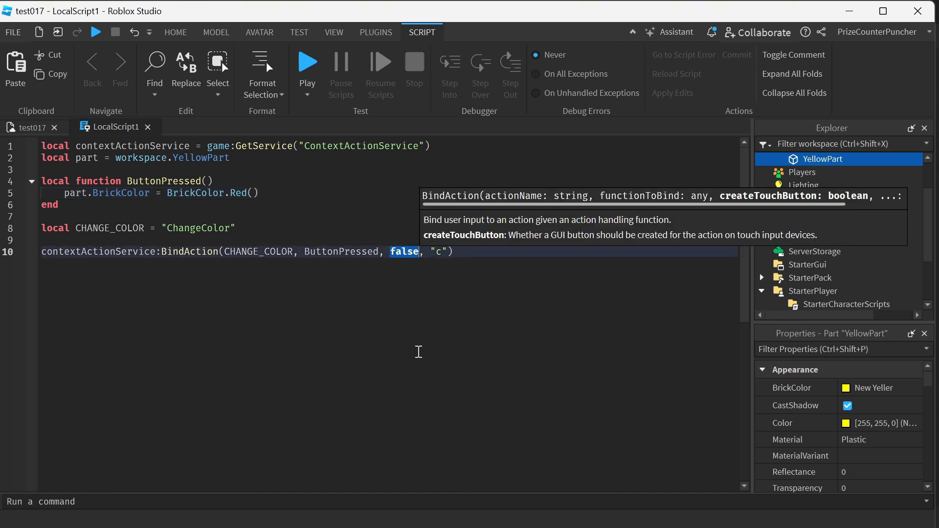
text(true)
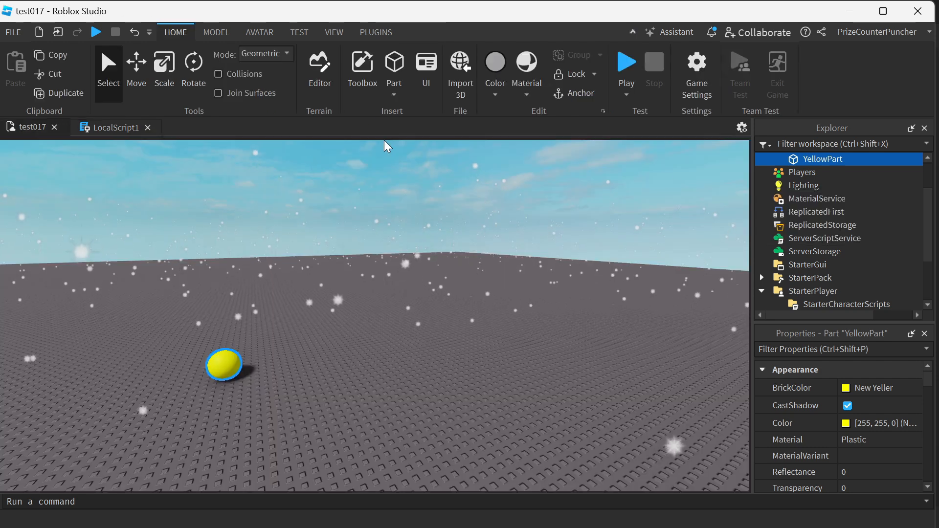
Emulate an iPhone 7 Plus device and start a play test
click(299, 32)
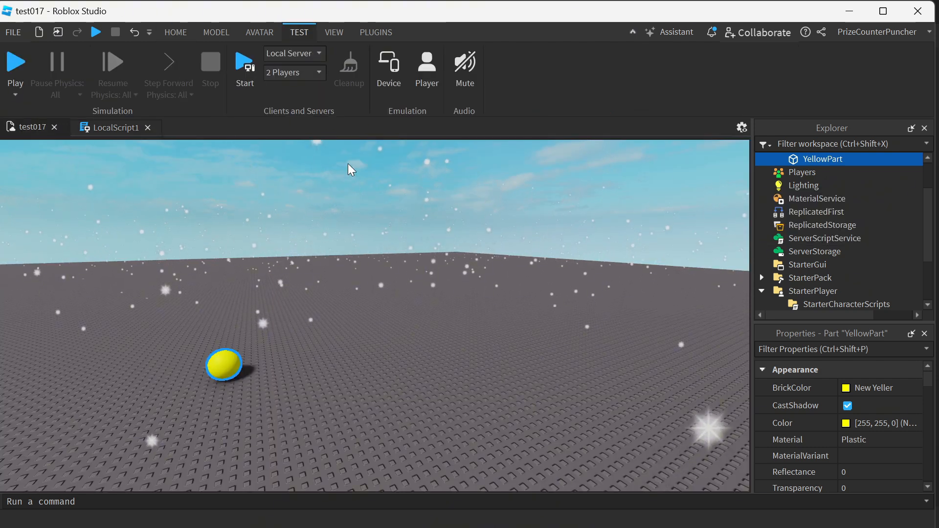
click(388, 66)
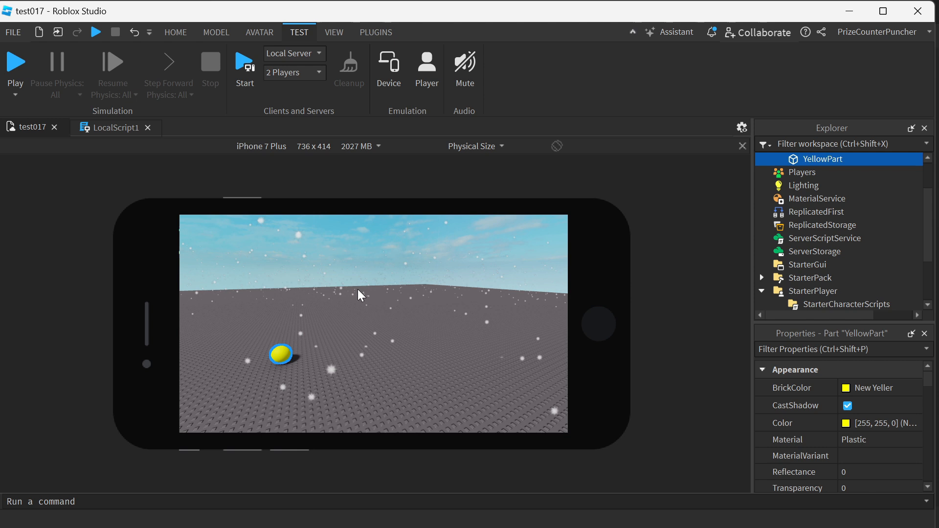
mouse_move(572, 201)
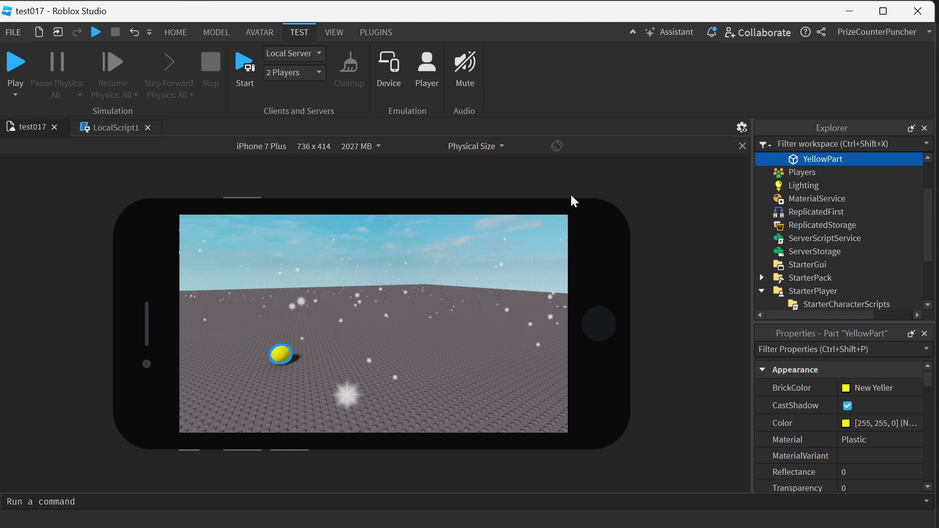
mouse_move(15, 64)
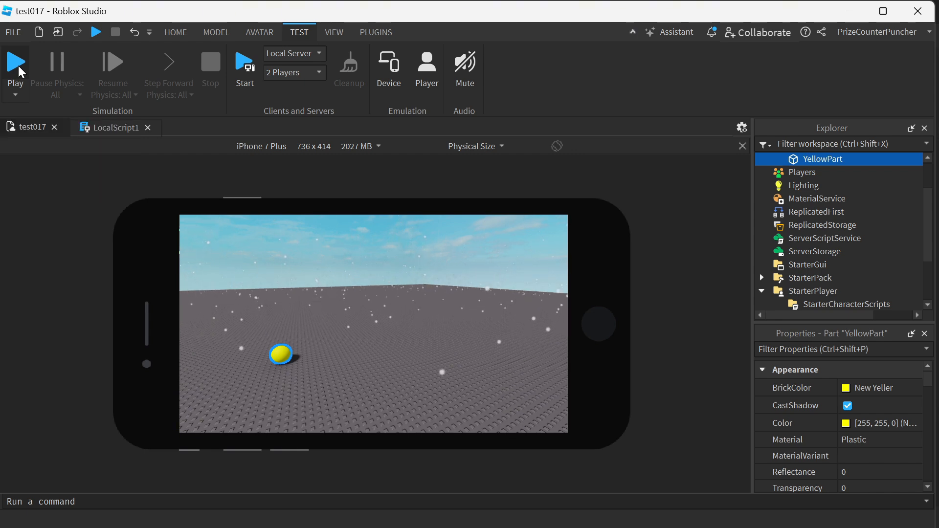
click(14, 60)
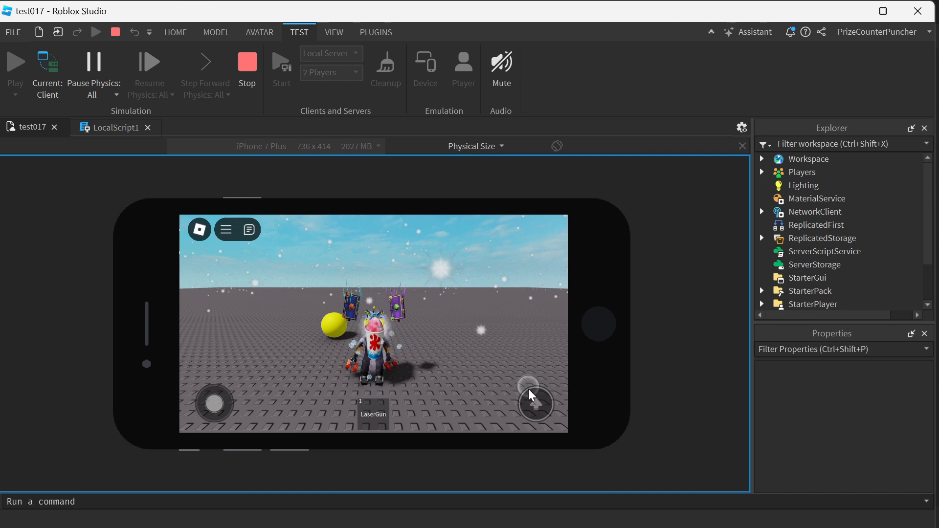
mouse_move(492, 402)
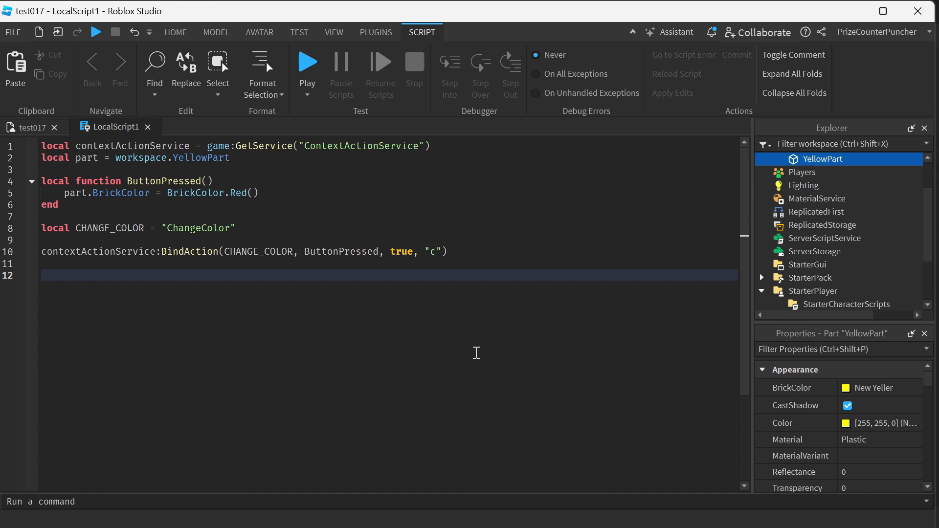
text(contextActionService:SetImage(CHANGE_COLOR, "http://www.roblox.com/asset/?id=6864978825"))
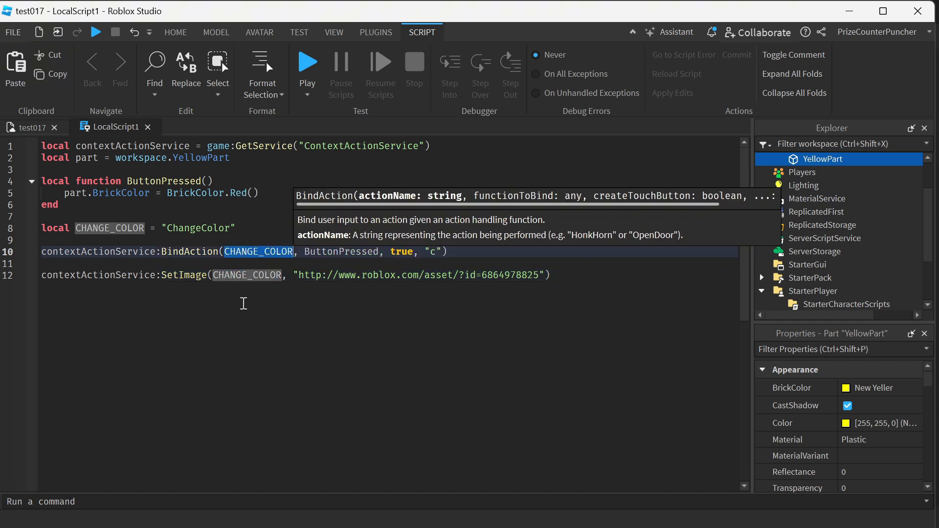
click(551, 275)
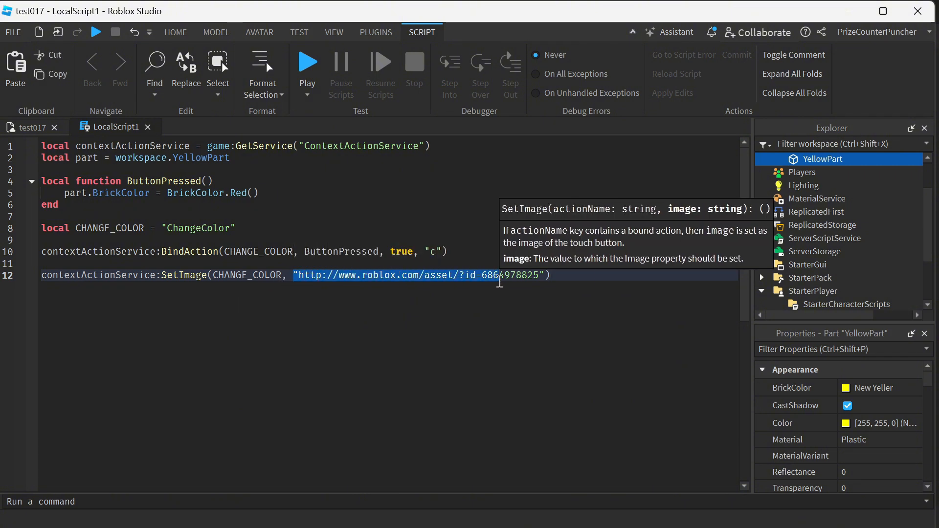
mouse_move(324, 137)
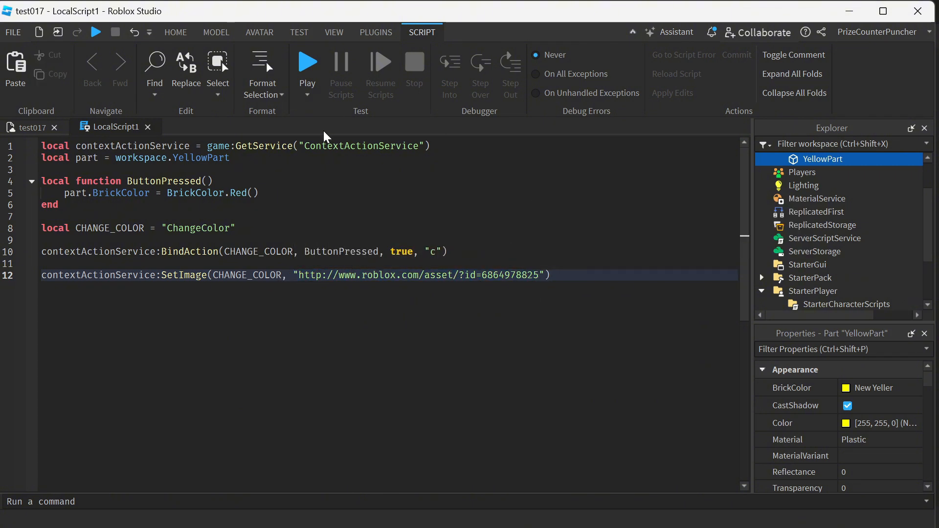
click(176, 33)
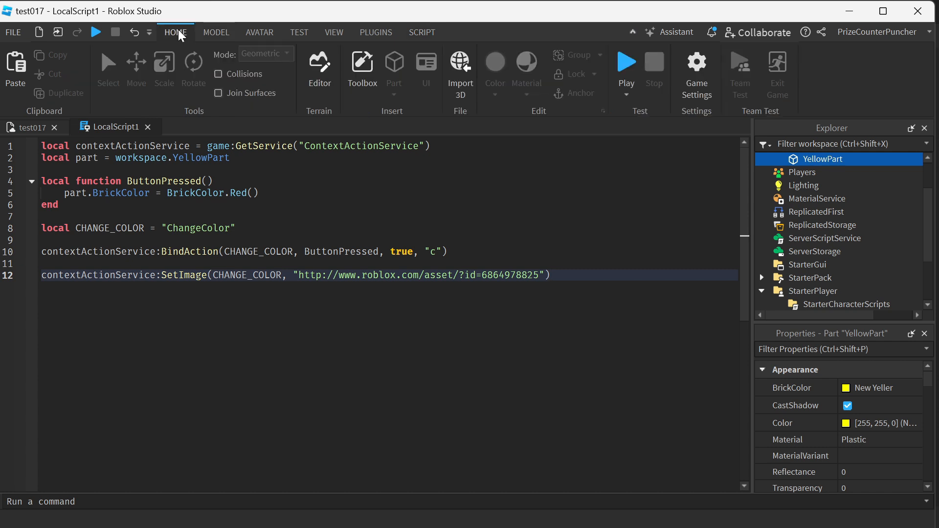
Insert the Images/Fire decal from your Toolbox creations into Workspace
click(360, 66)
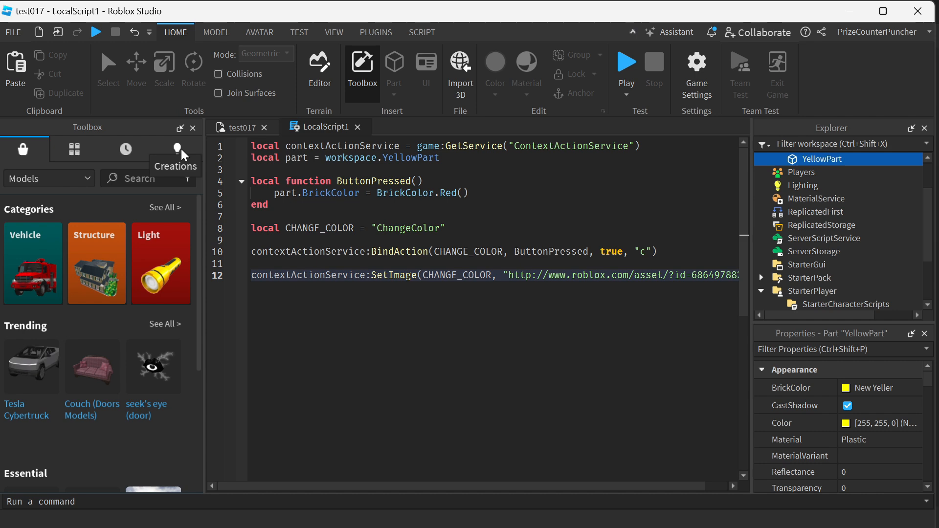
click(48, 179)
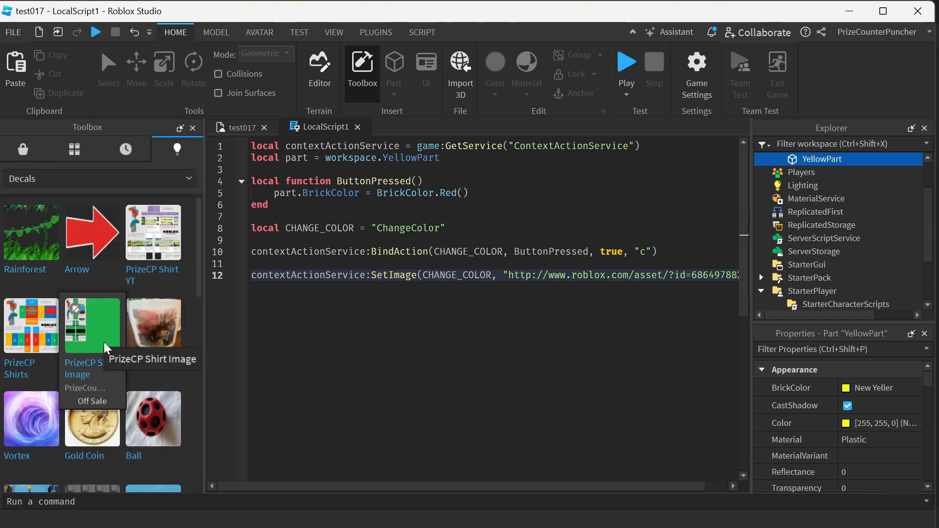
scroll(down, 3)
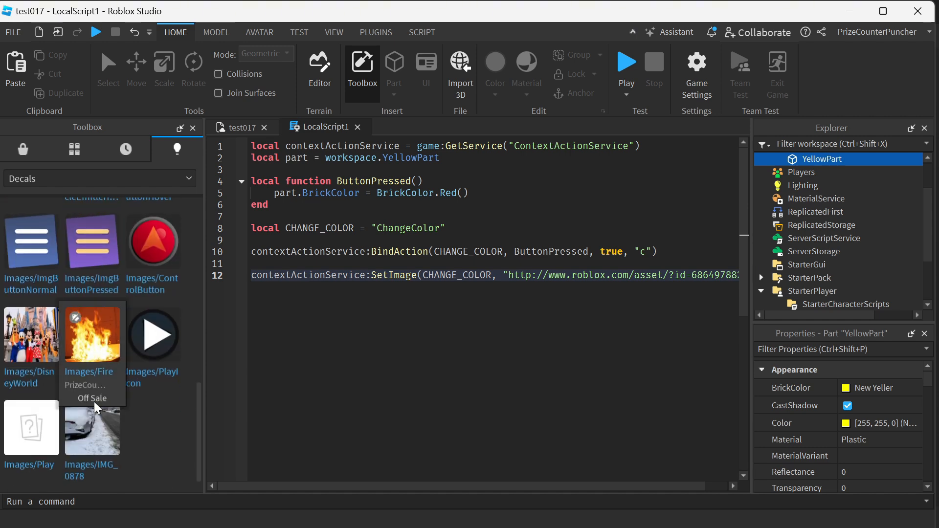
mouse_move(93, 350)
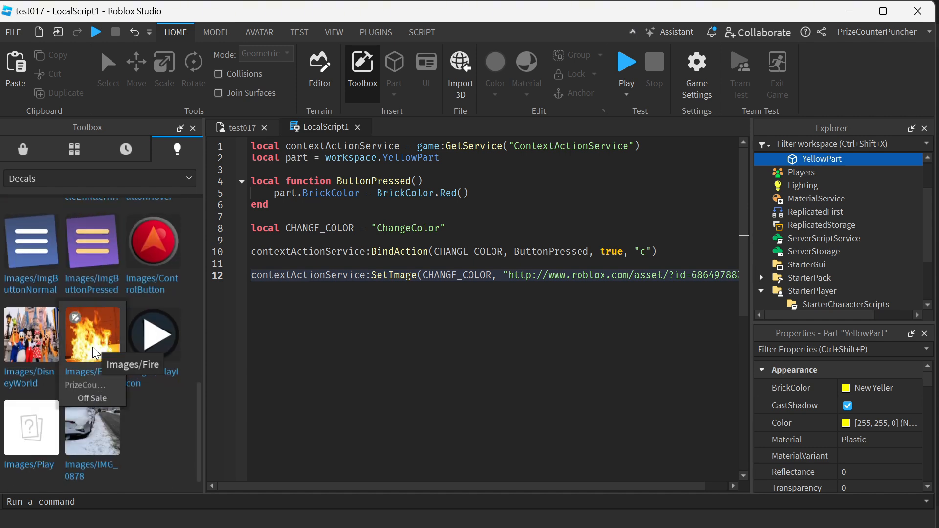
mouse_move(848, 224)
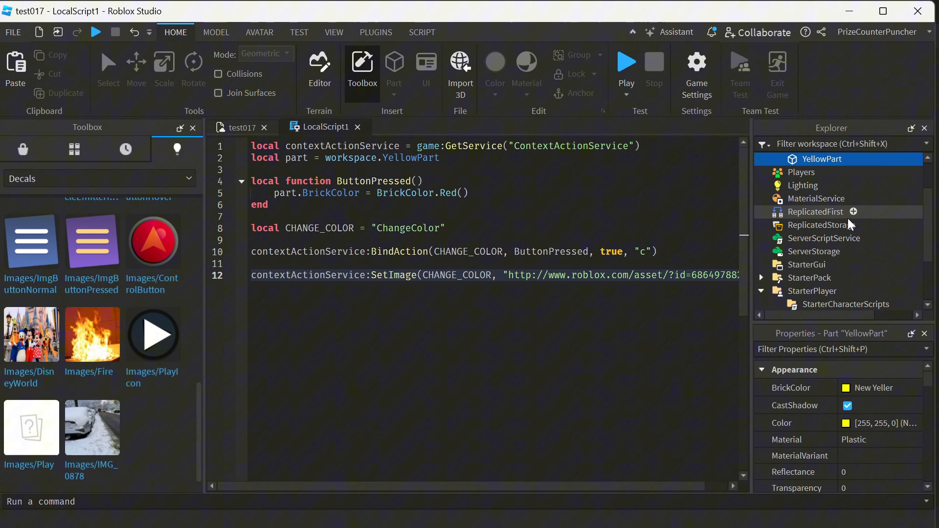
click(808, 159)
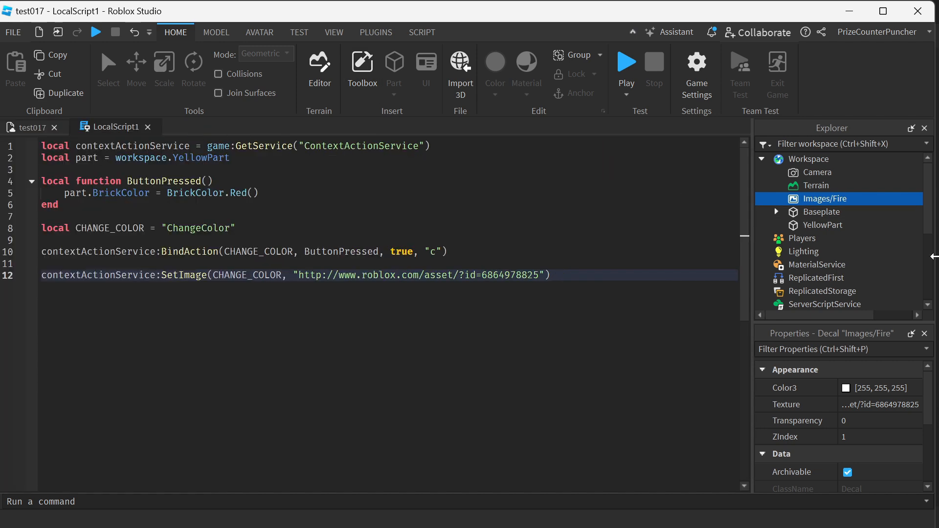
mouse_move(825, 203)
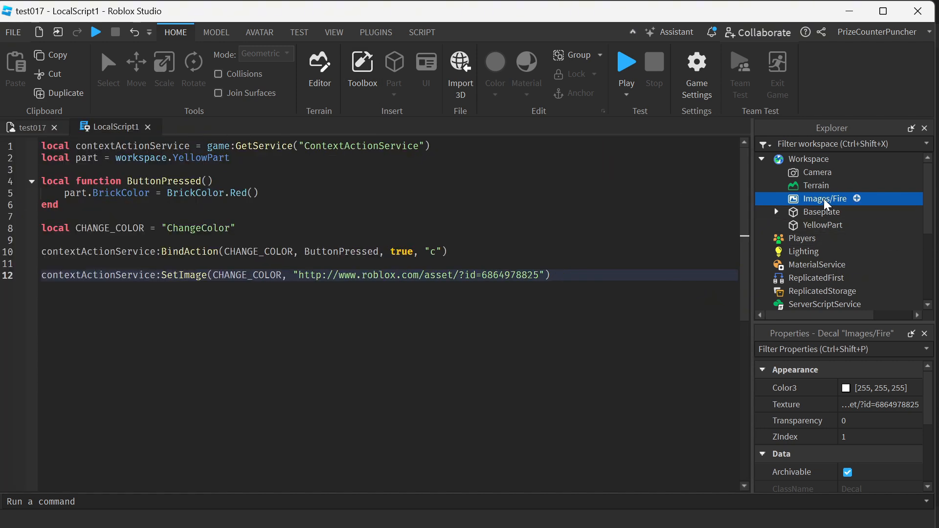
mouse_move(819, 417)
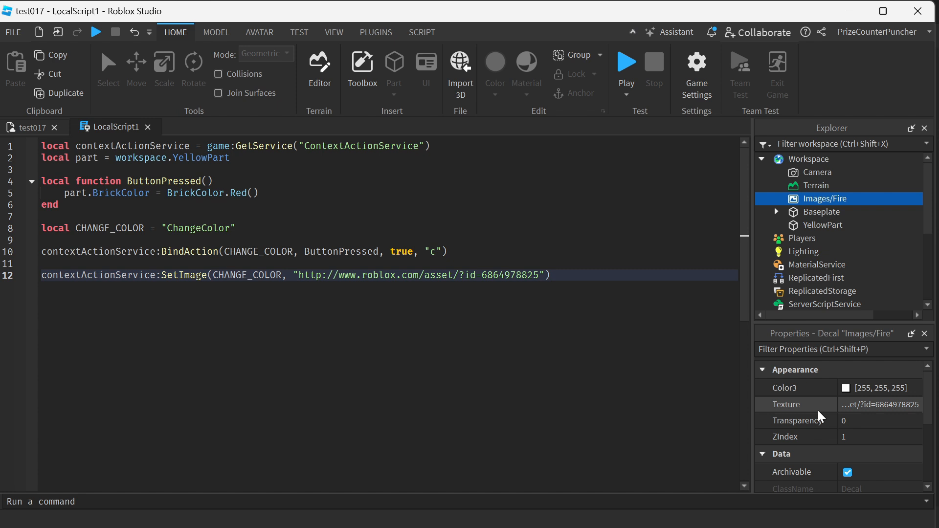
mouse_move(808, 411)
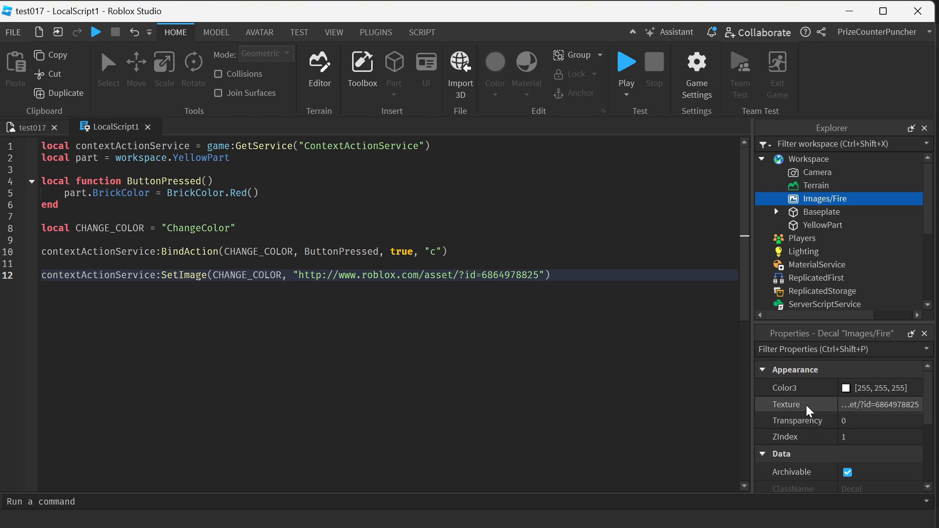
Compare the Fire decal's texture URL, then place the caret after the SetImage line
click(879, 404)
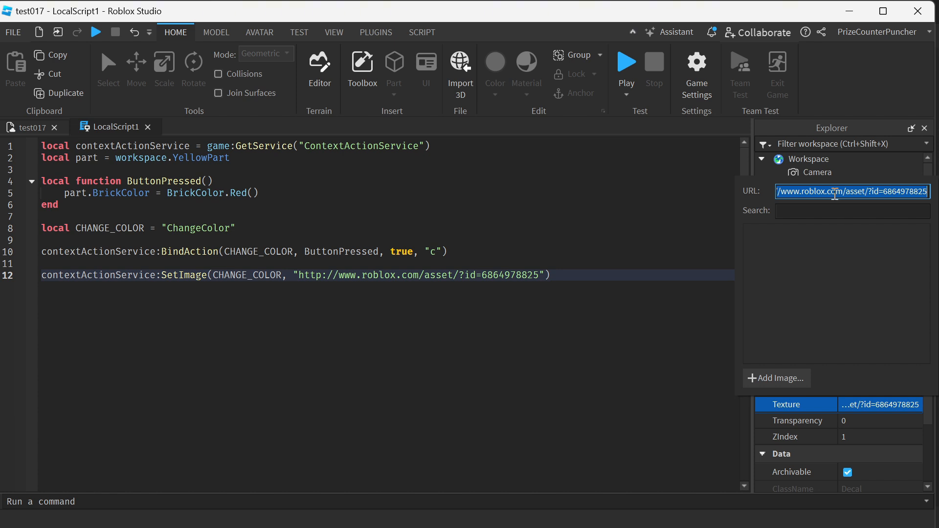
mouse_move(872, 264)
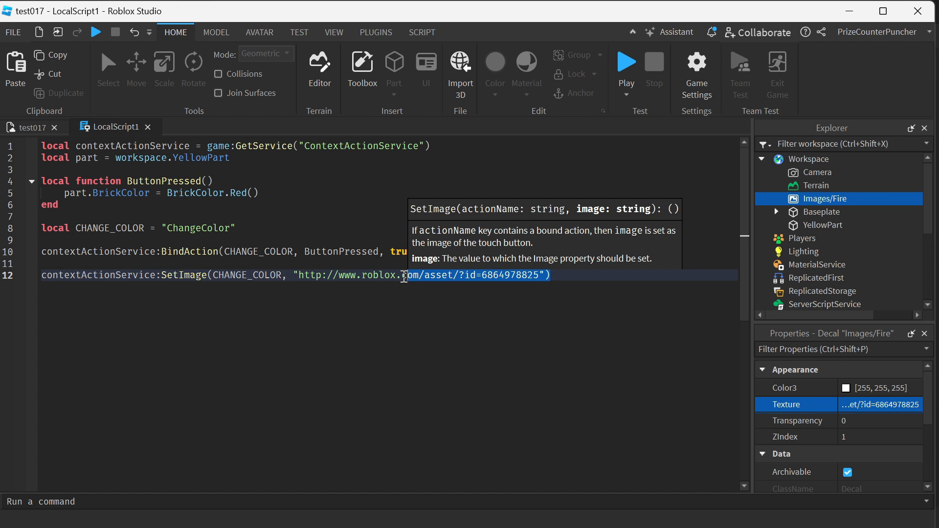
click(616, 297)
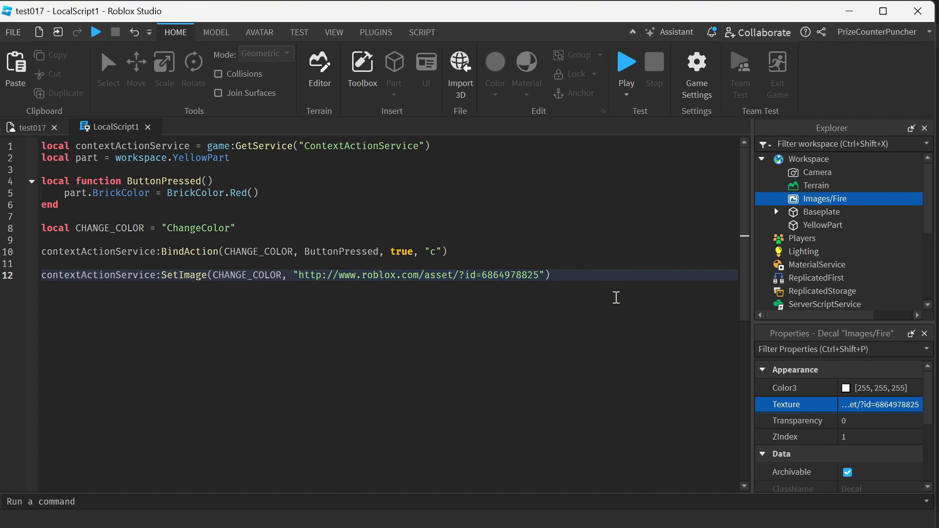
mouse_move(837, 205)
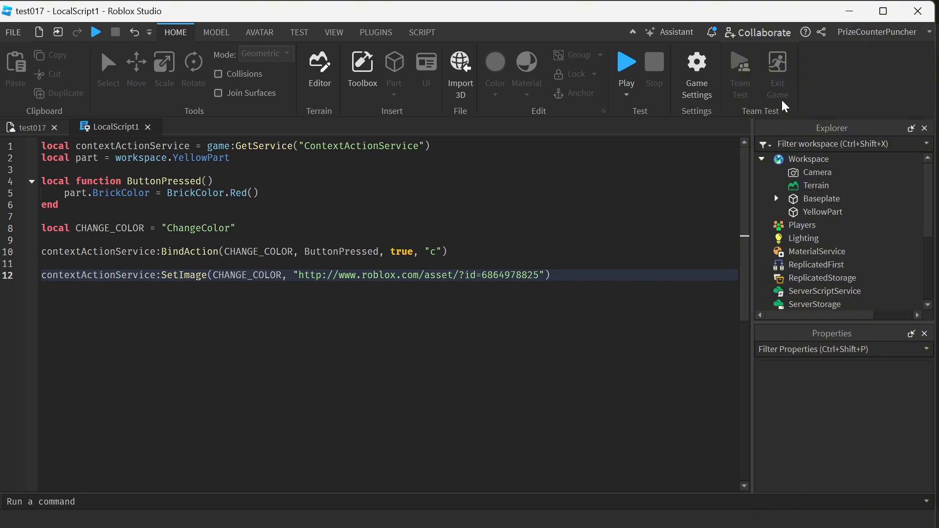
mouse_move(378, 244)
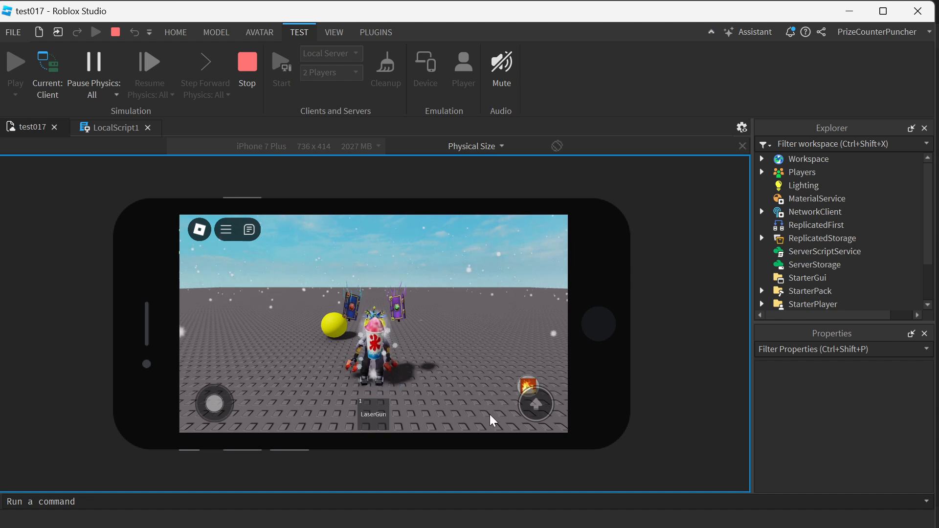
Return to LocalScript1's code after checking the fire touch button in the phone test
click(532, 387)
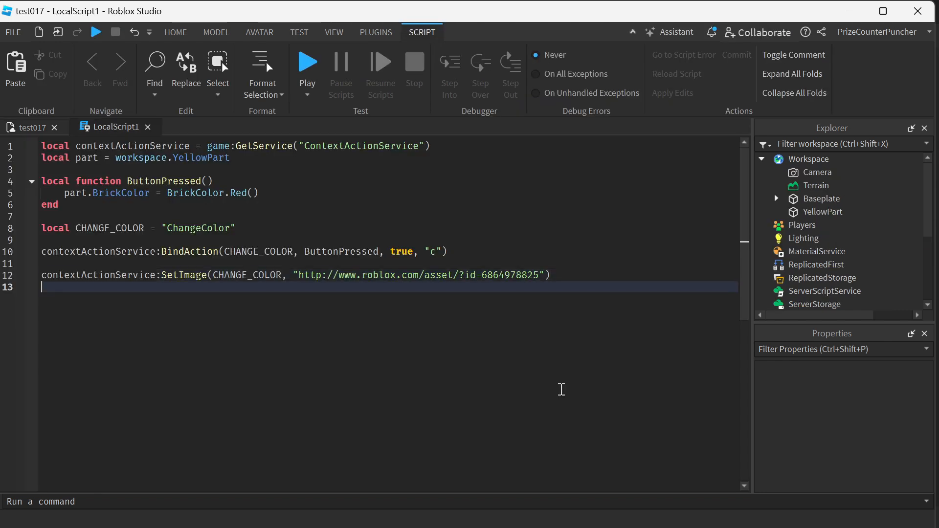
Add task.wait(3) and SetPosition to UDim2.new(.2, 0, .2, 0), then playtest on the phone
text(task.wait(3))
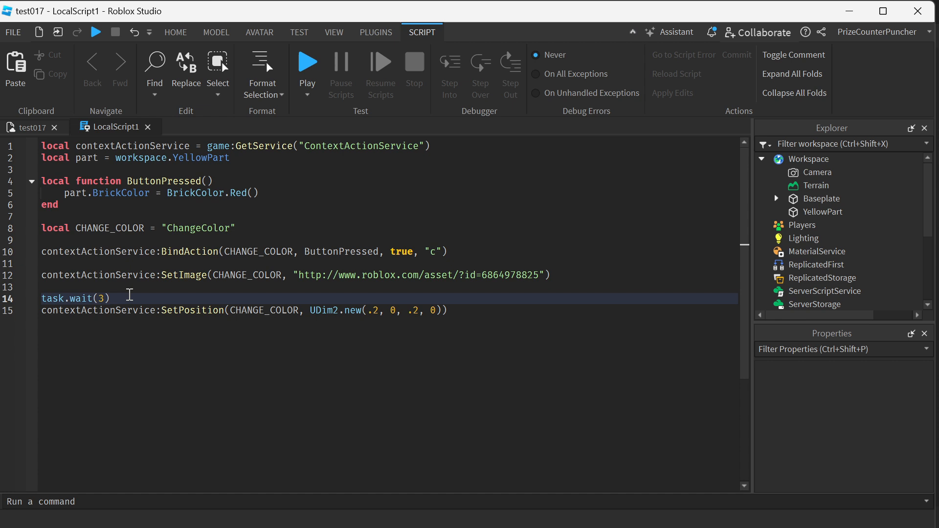
mouse_move(176, 324)
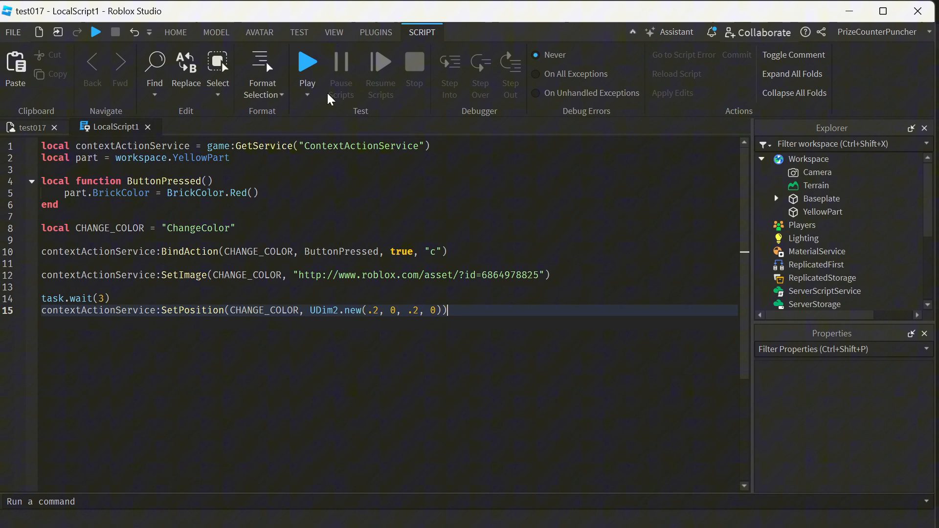
click(307, 61)
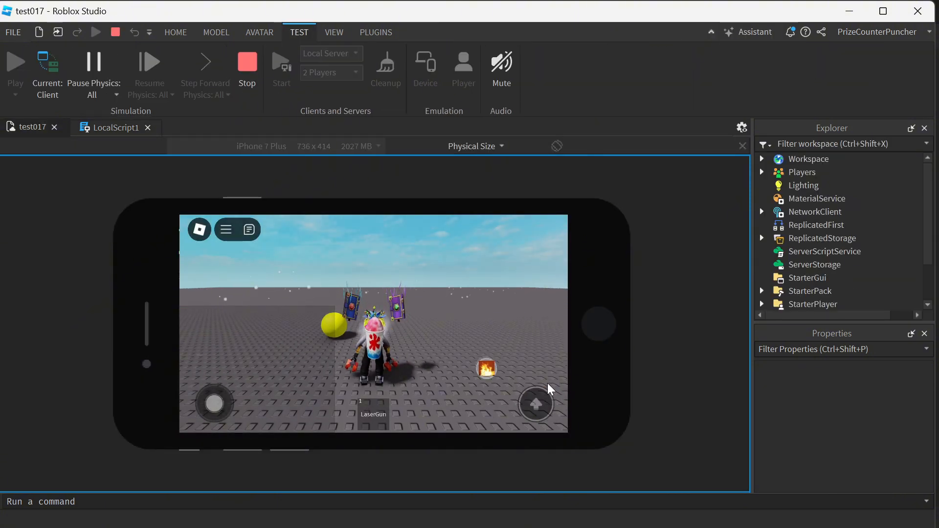
mouse_move(469, 370)
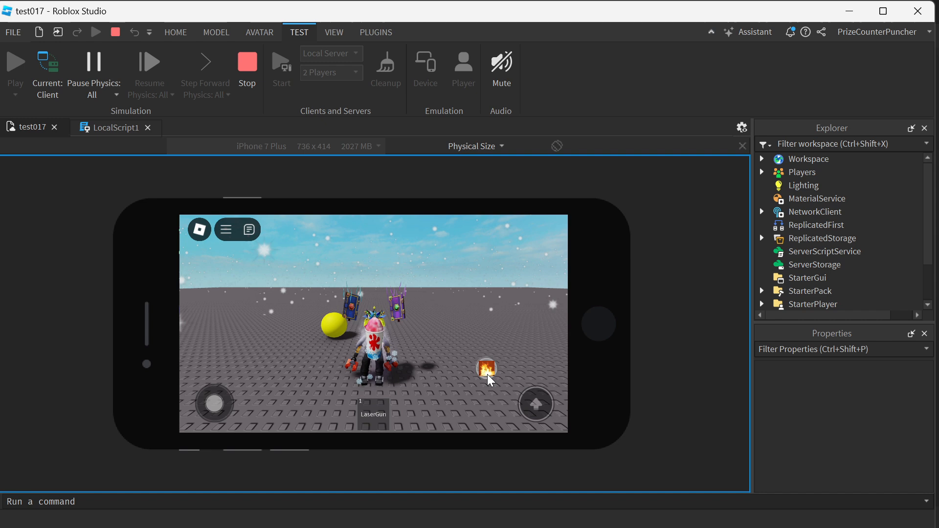
click(114, 127)
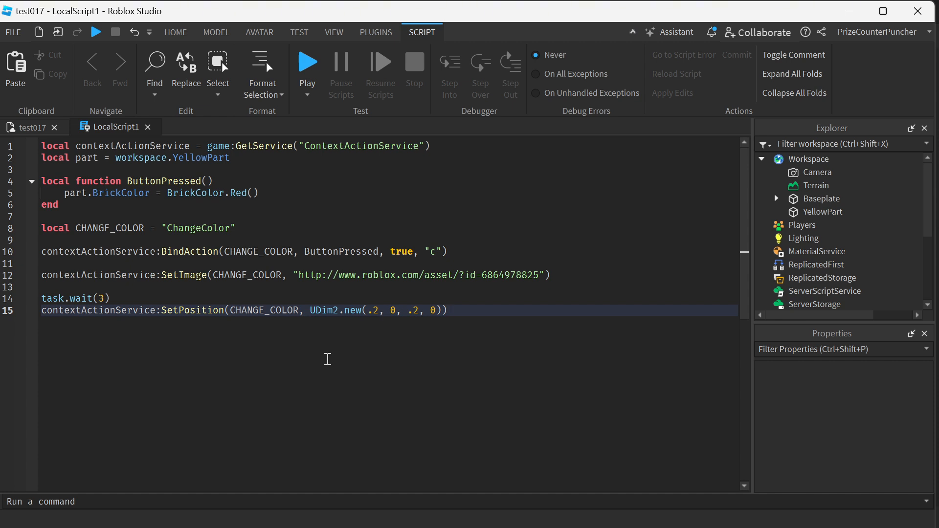
Open the test032 place via File > Open
click(446, 310)
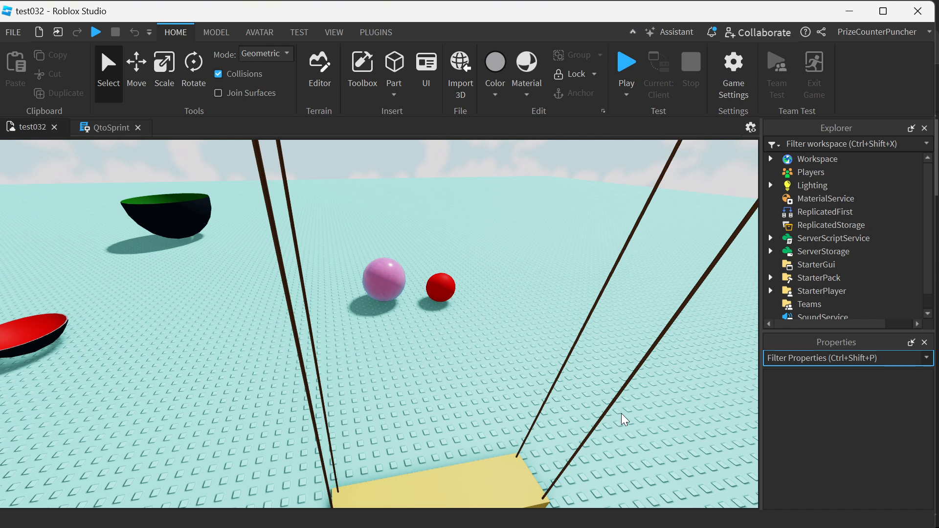
click(838, 358)
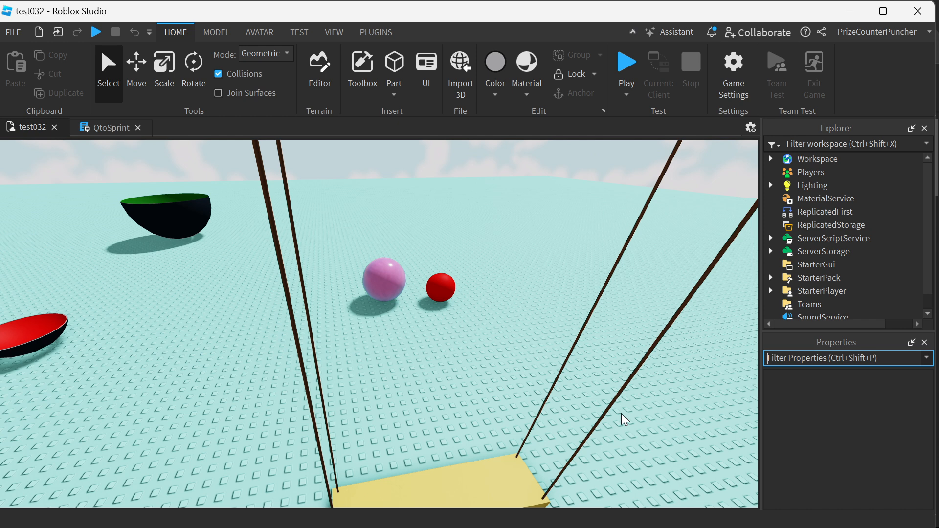
click(625, 61)
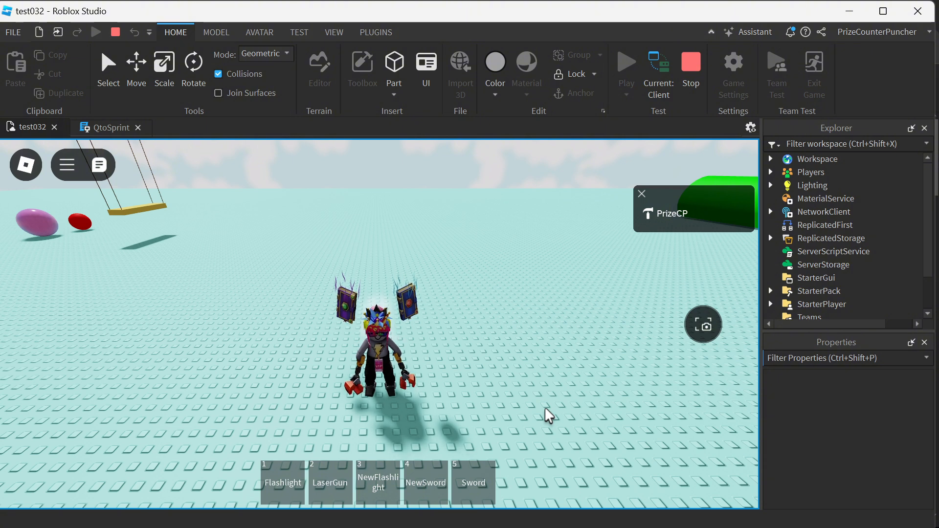
mouse_move(759, 98)
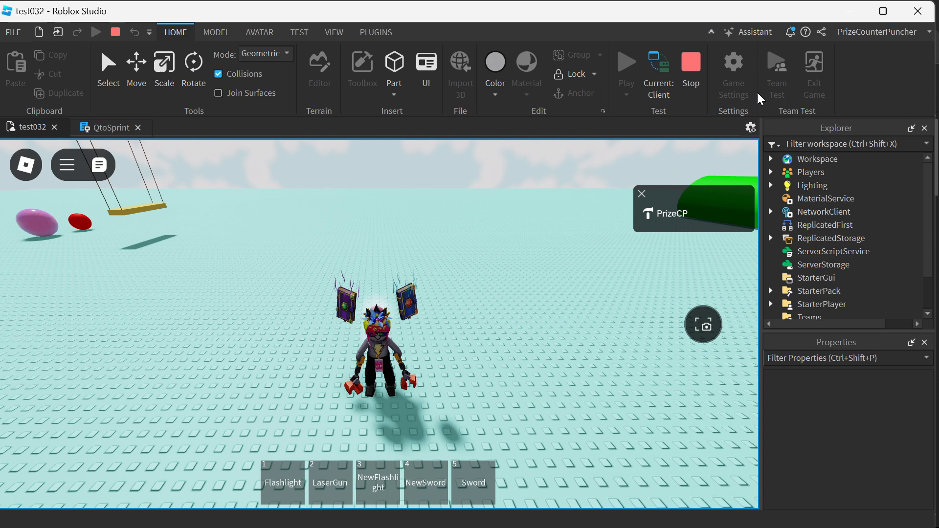
click(690, 62)
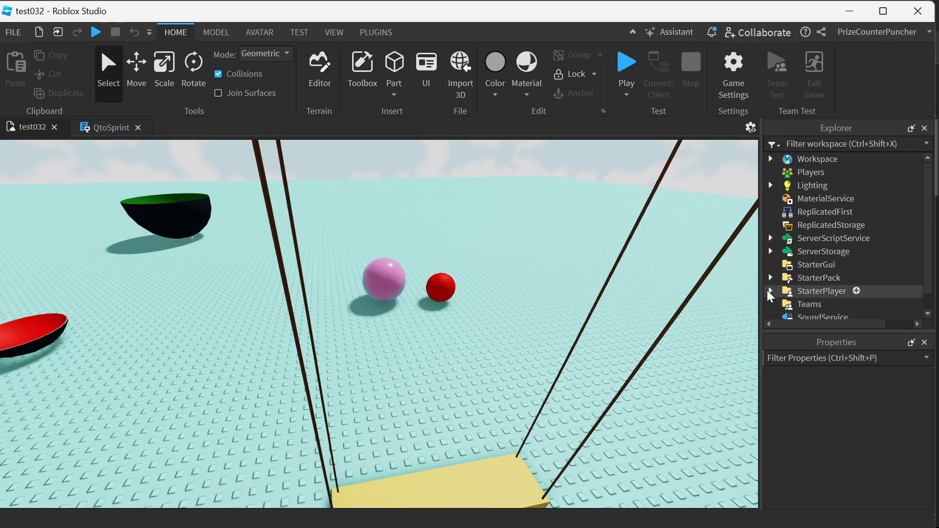
Expand StarterPlayer and StarterPlayerScripts, and open the ToggleHotbar LocalScript
click(770, 291)
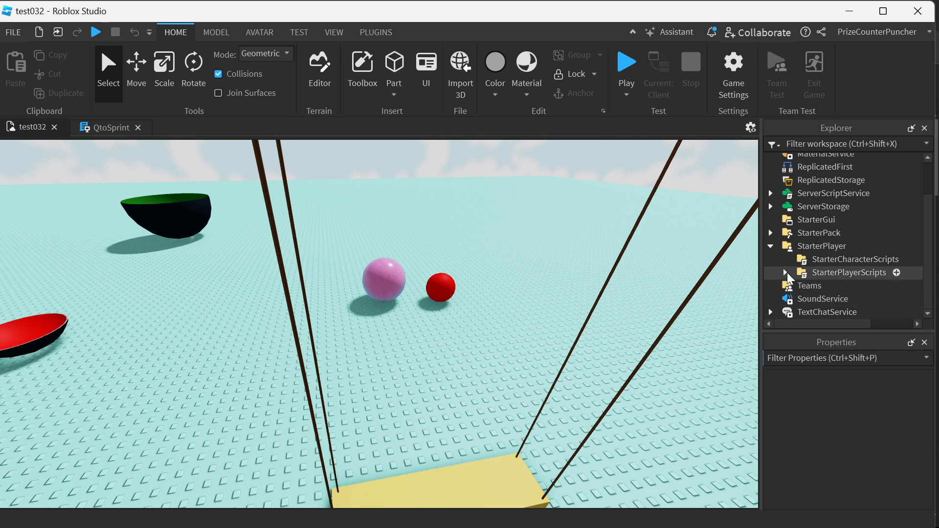
click(782, 272)
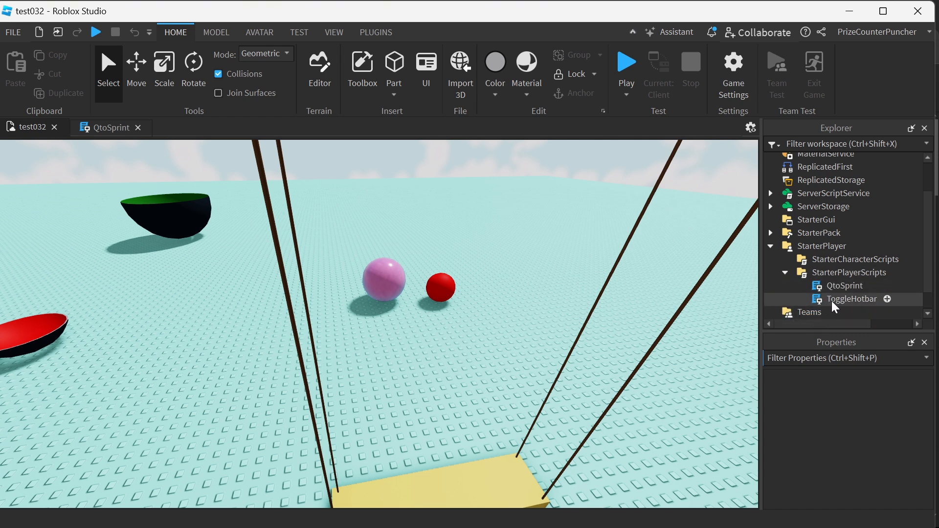
click(850, 299)
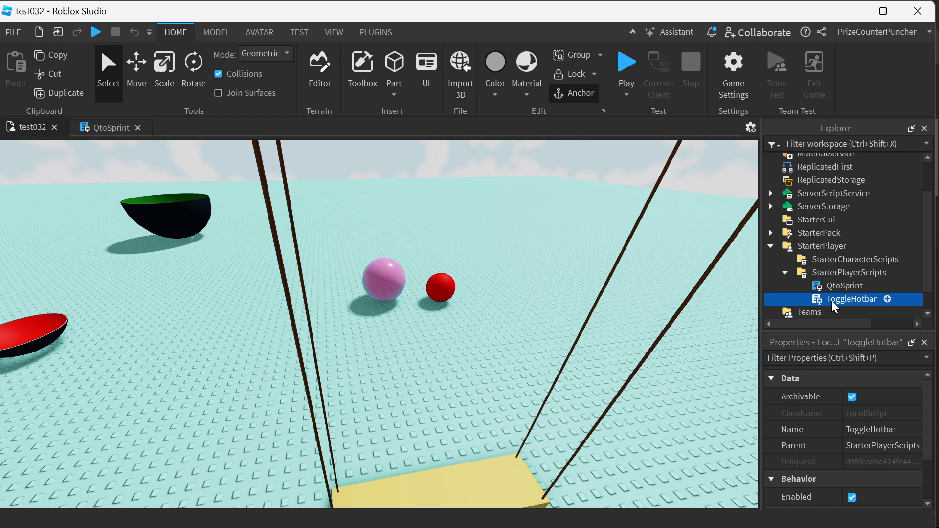
double_click(851, 299)
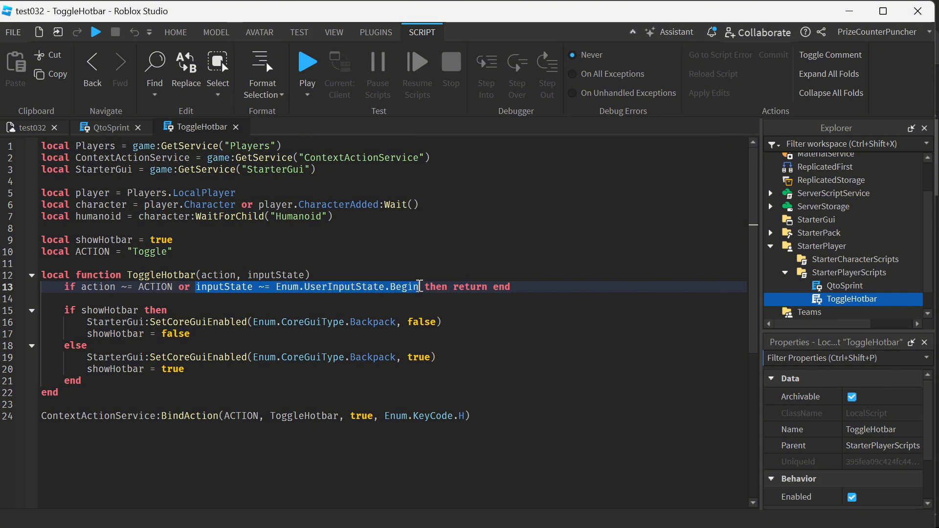
click(512, 286)
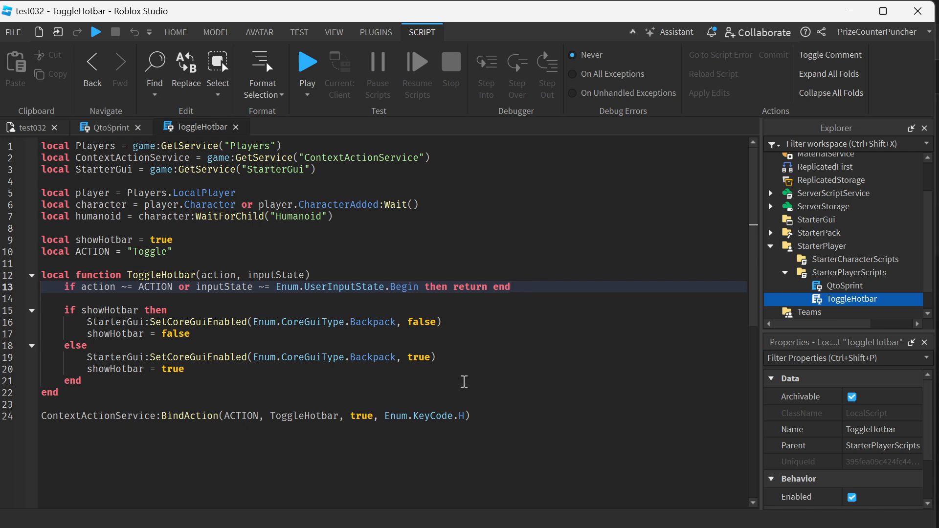
mouse_move(527, 336)
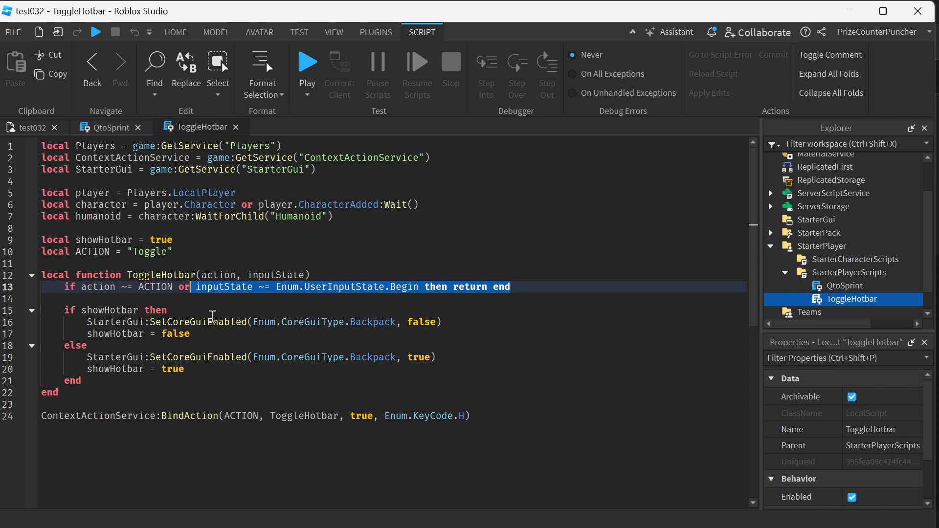
mouse_move(642, 344)
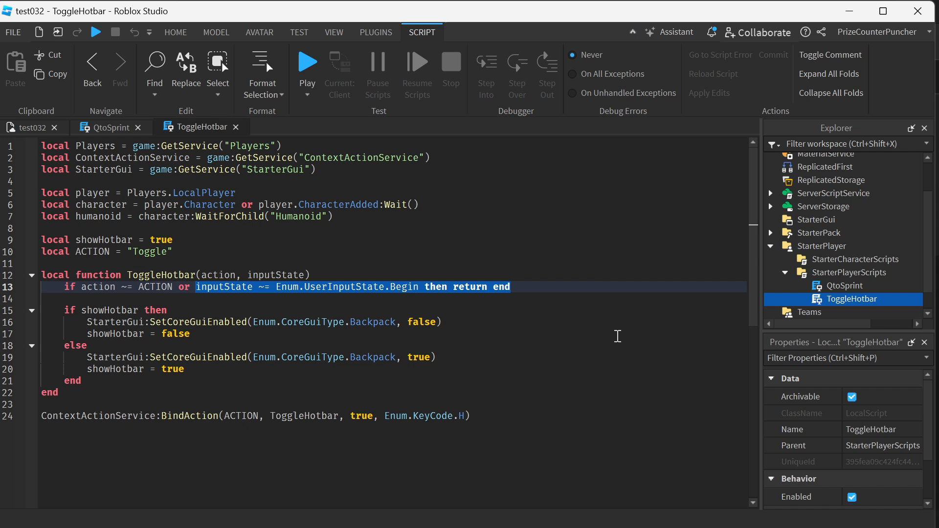
click(592, 300)
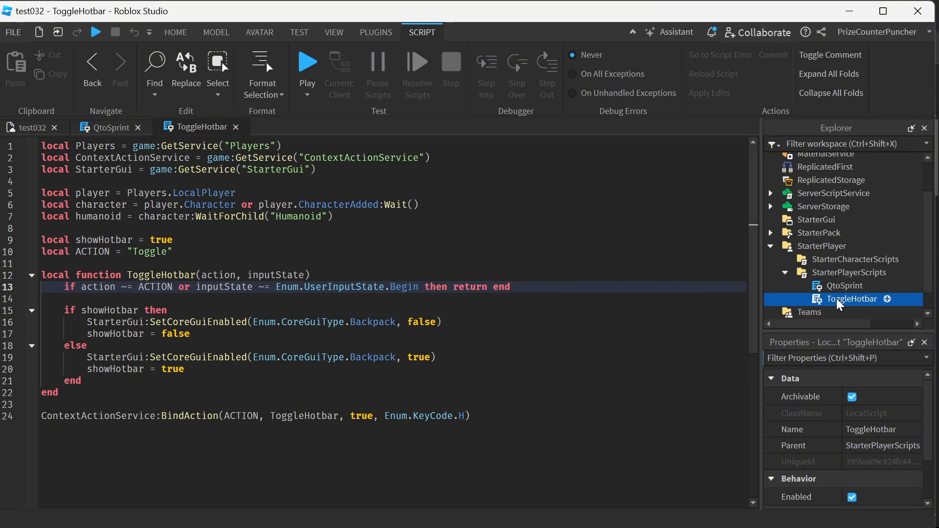
Review QtoSprint's WalkSpeed changes, then start a playtest of test032 to try sprinting
click(842, 285)
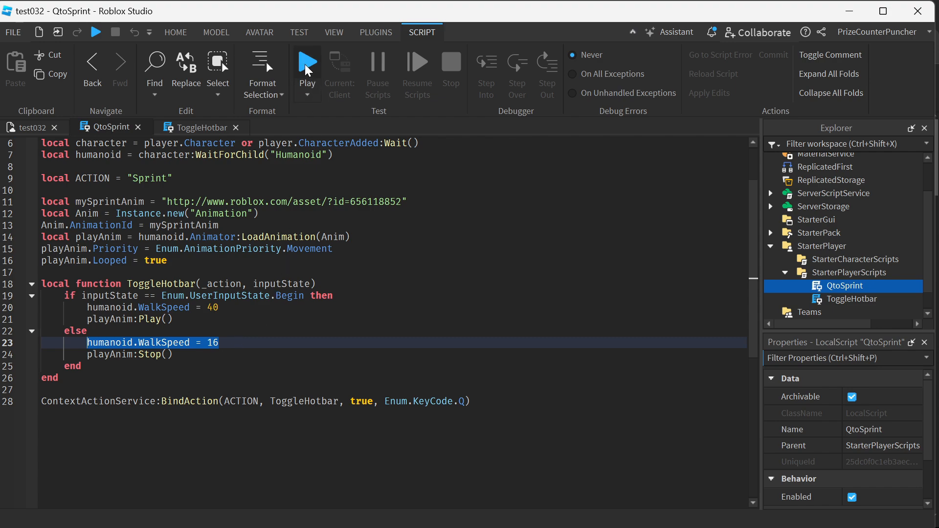
click(306, 62)
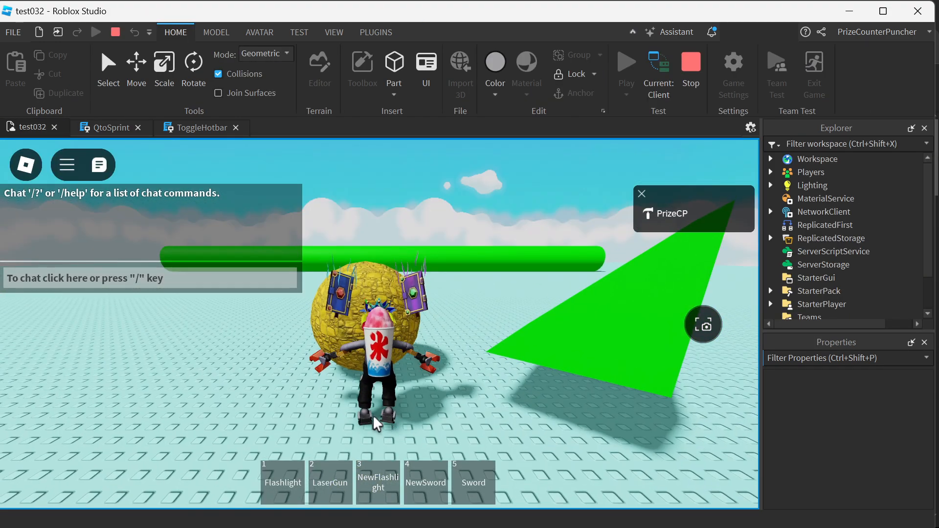